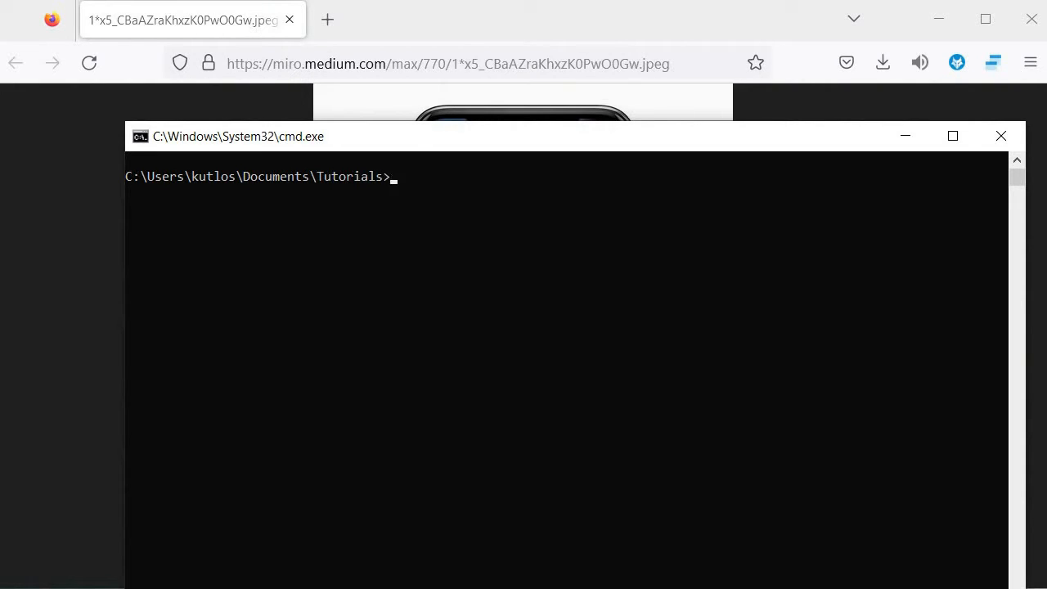
Step: Scaffold the push_notification Vite project with npm init vite@latest, then open its folder in VS Code
type("npm in")
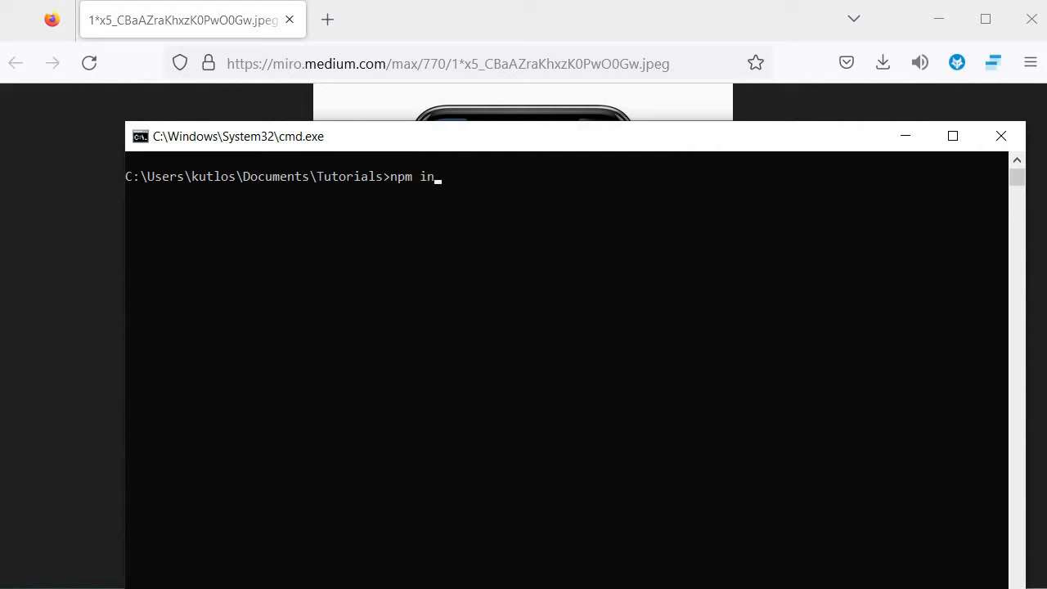
type("it")
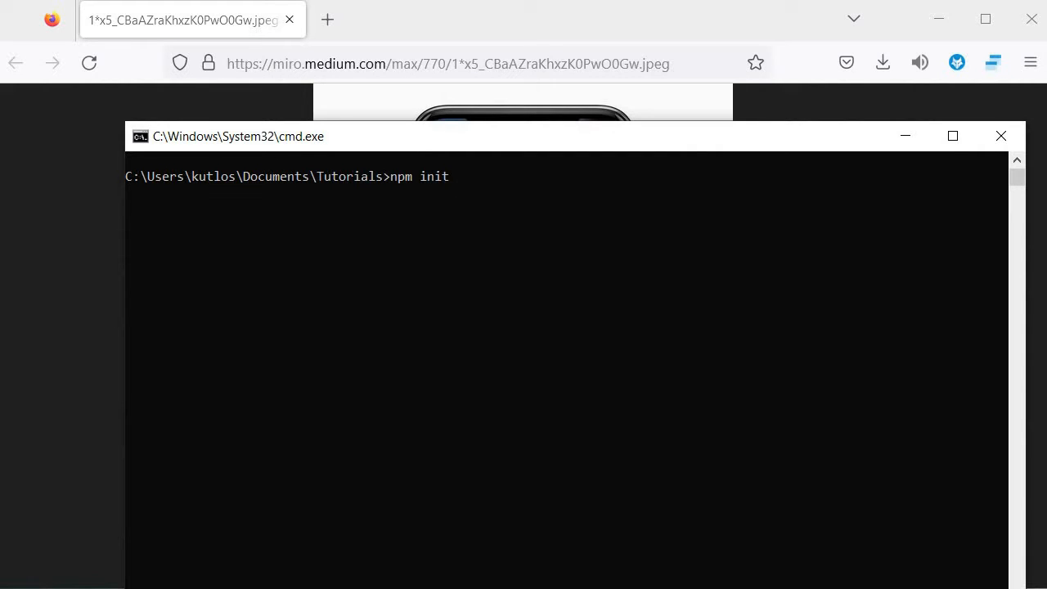
type("vite")
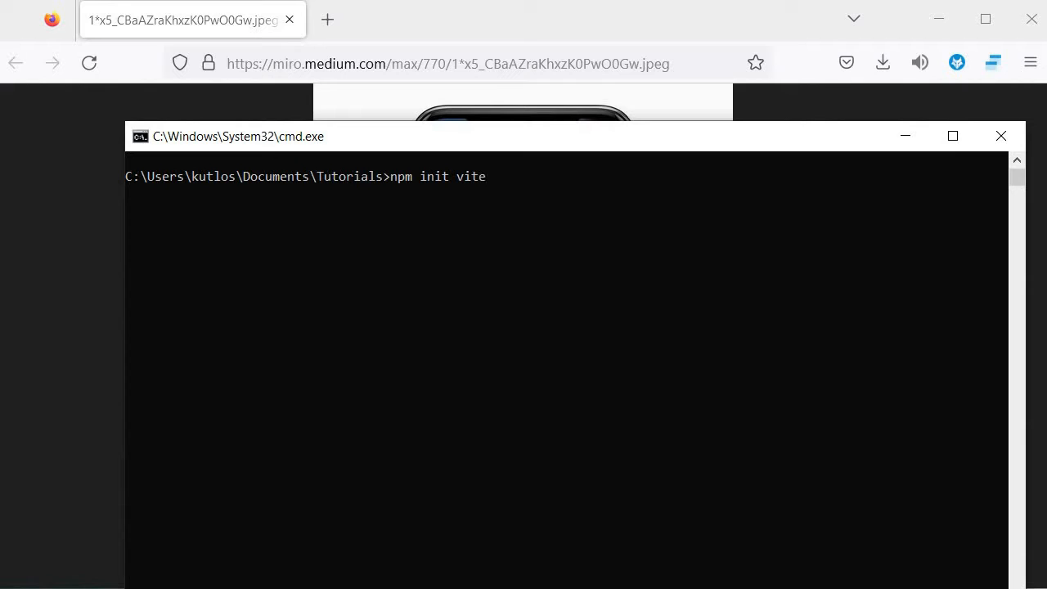
type("@latest")
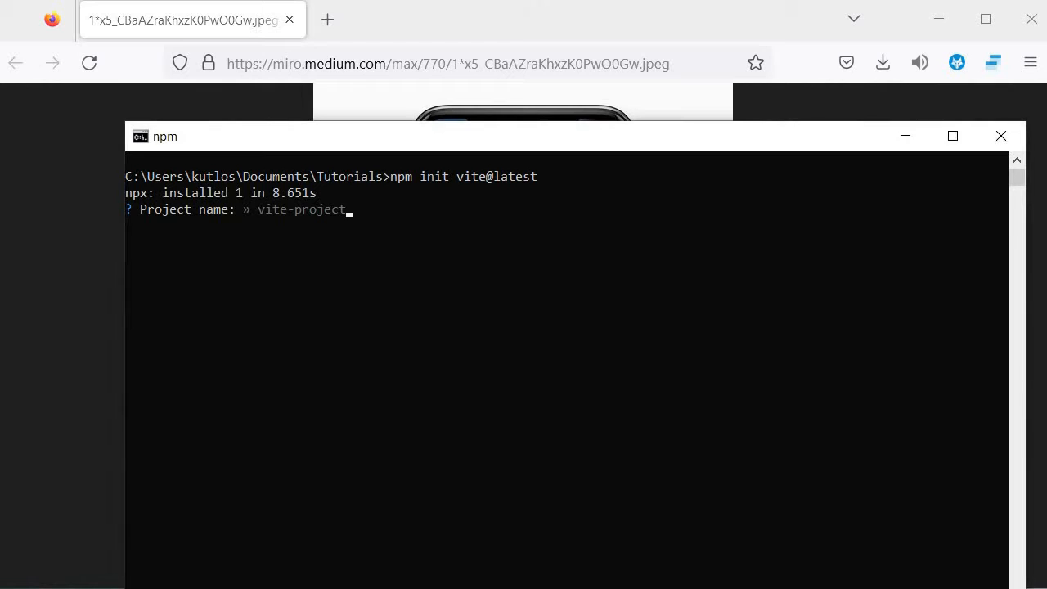
type("push_not")
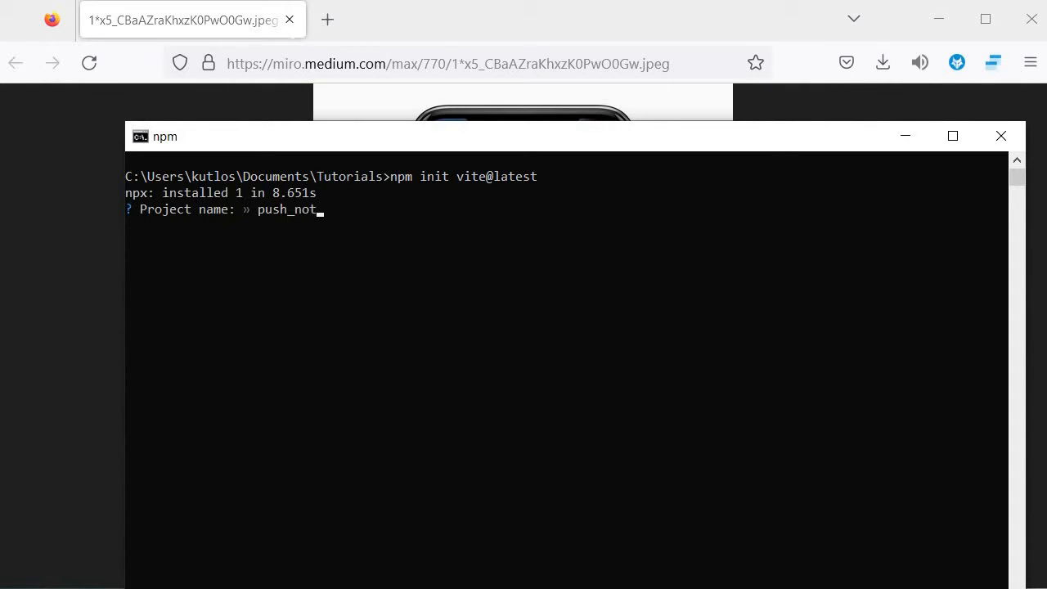
type("ific")
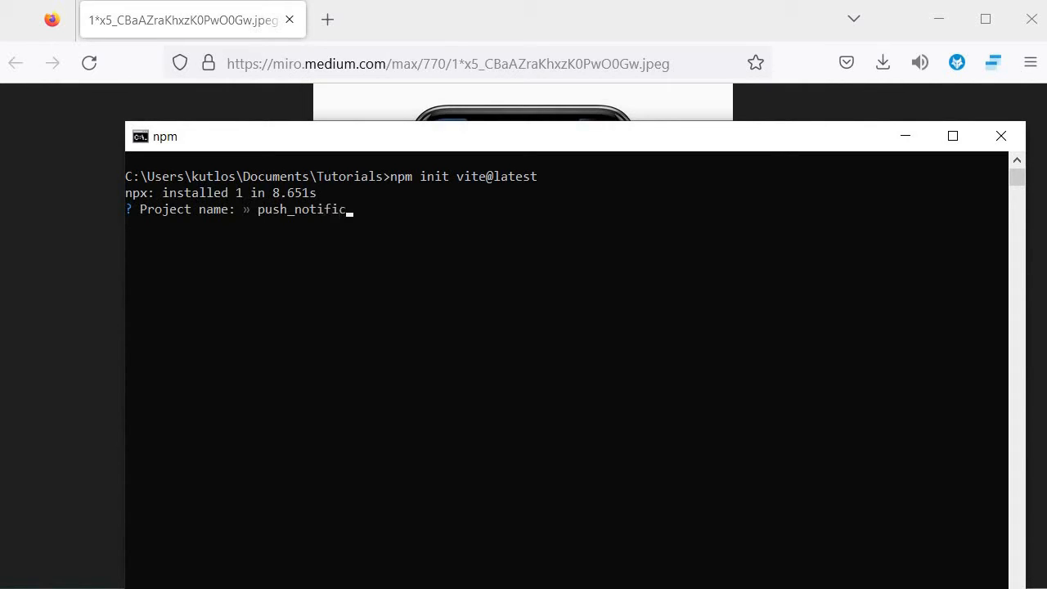
key("enter")
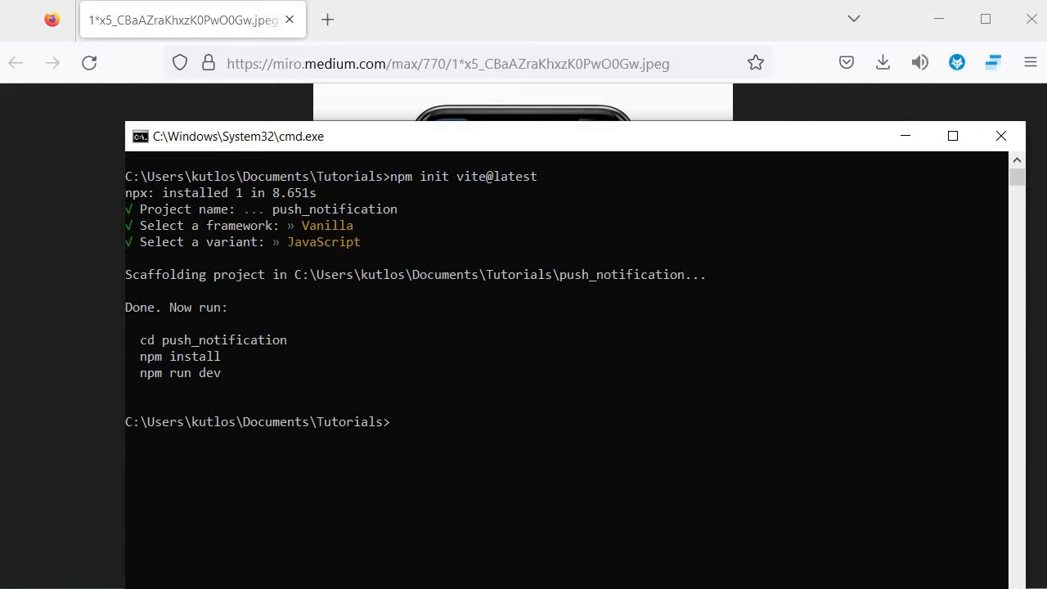
type("cd push_notification")
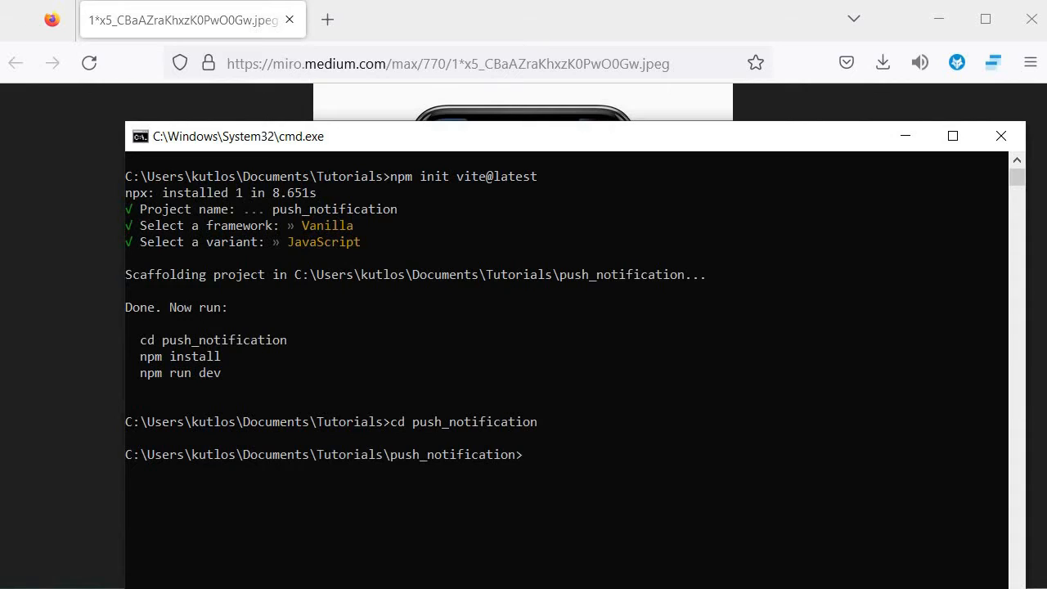
type("code .")
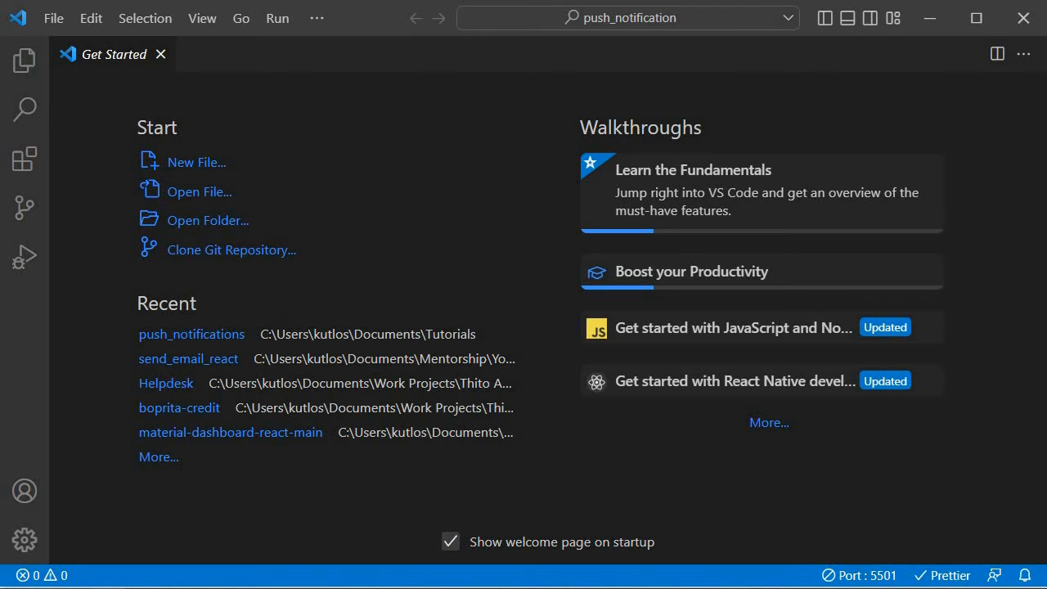
Step: Open index.html and add a <button>Notify Me</button> inside div#app, styled with margin: 100px
left_click(25, 61)
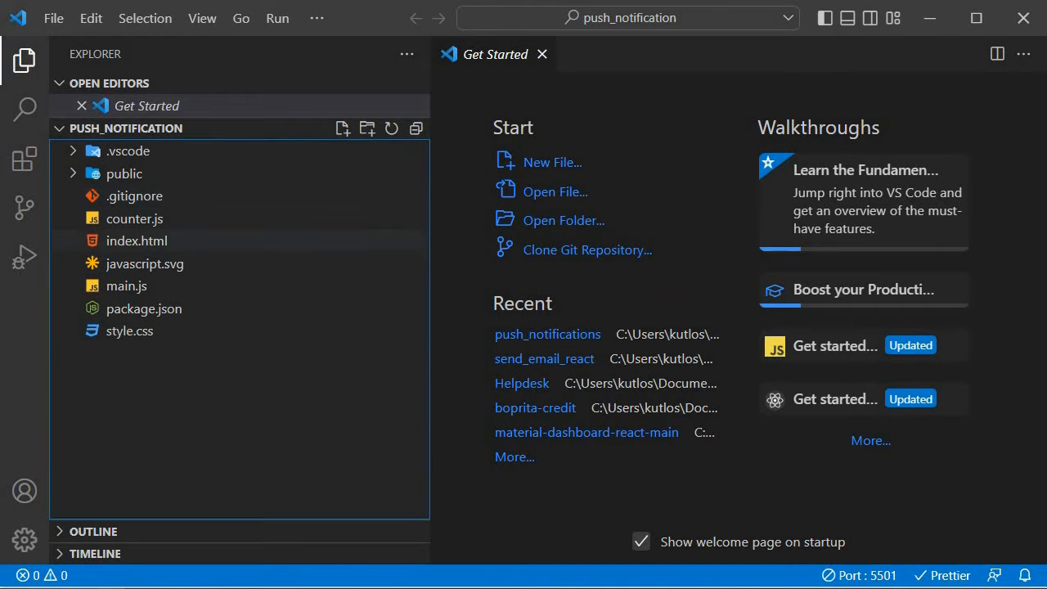
double_click(137, 241)
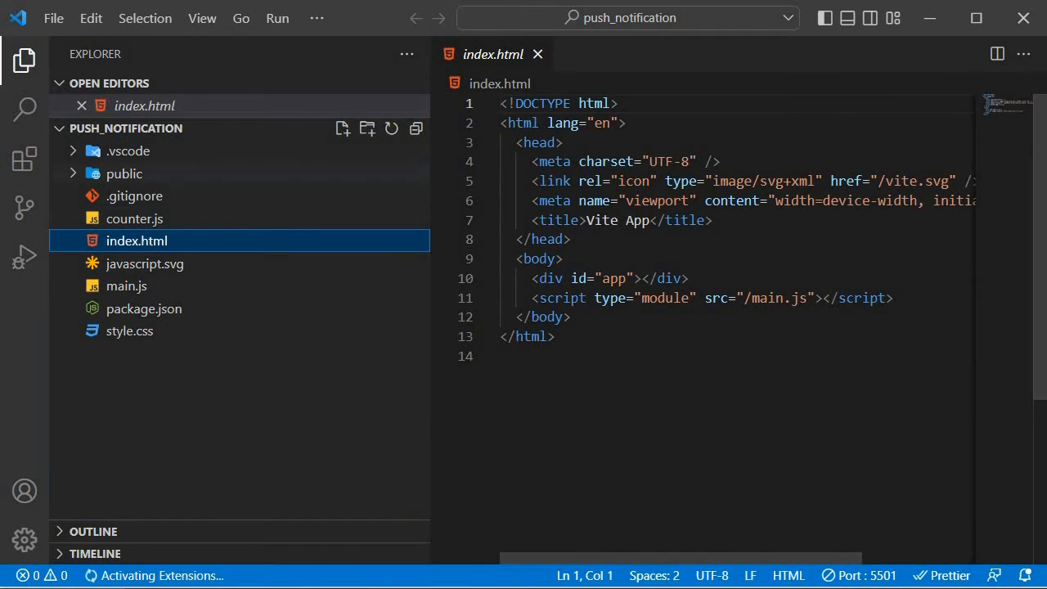
left_click(25, 61)
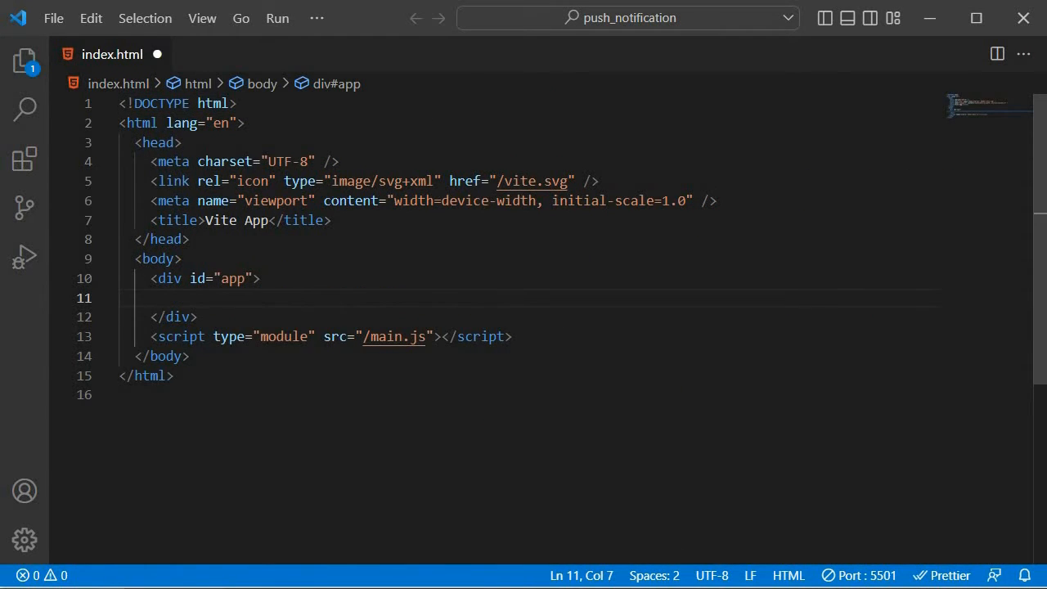
type("<butto")
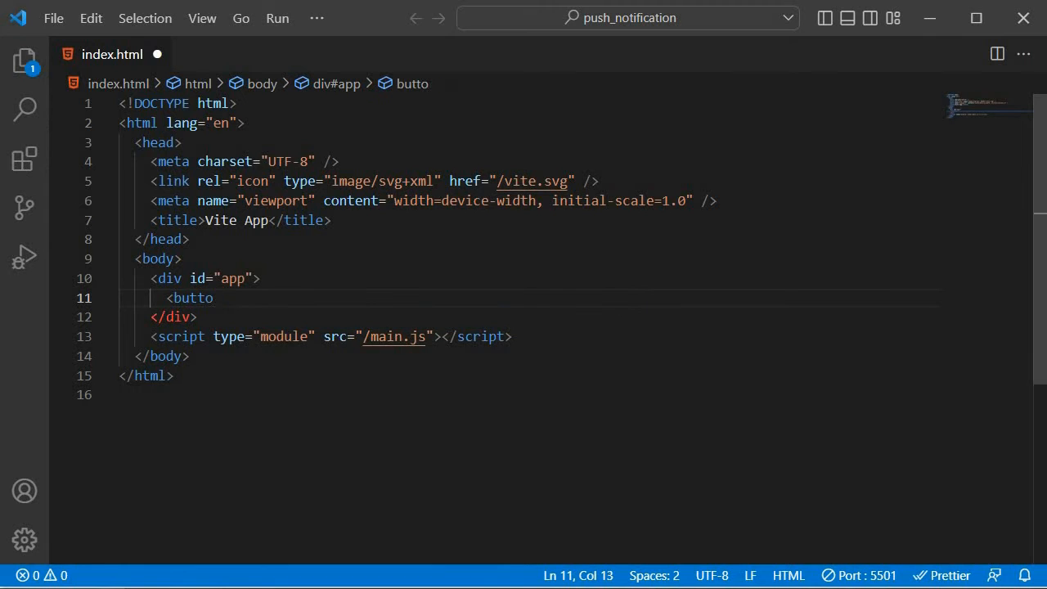
type("Notifi")
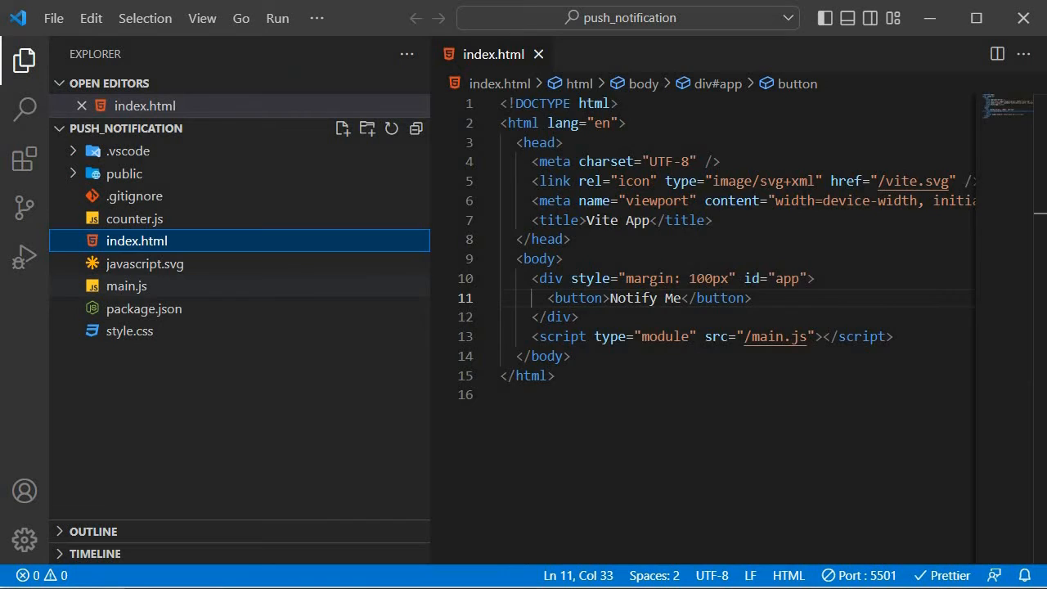
left_click(126, 286)
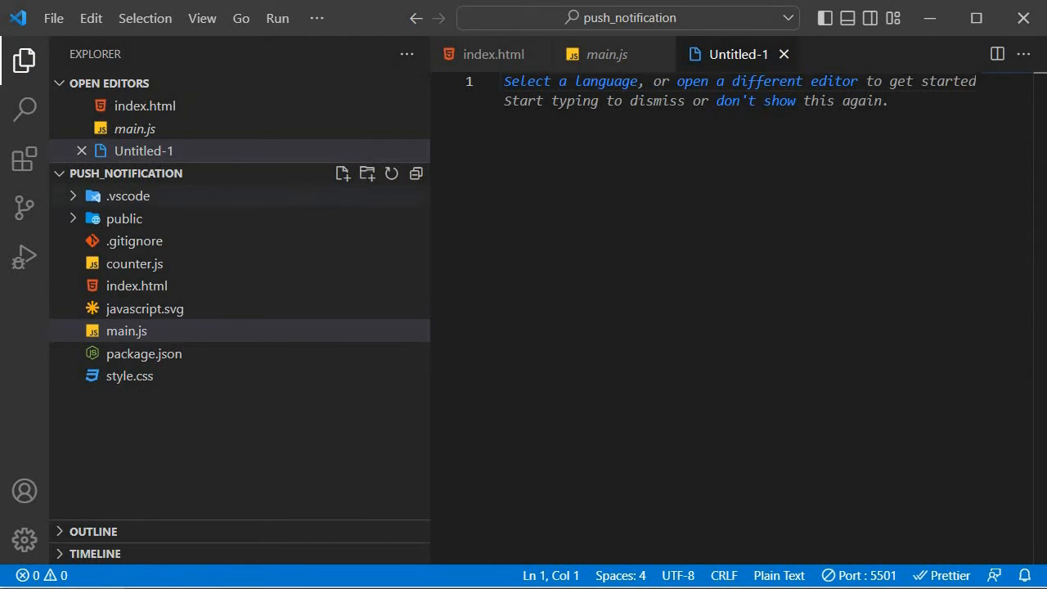
Step: Create app.js and add const button = document.querySelector("button");
left_click(126, 331)
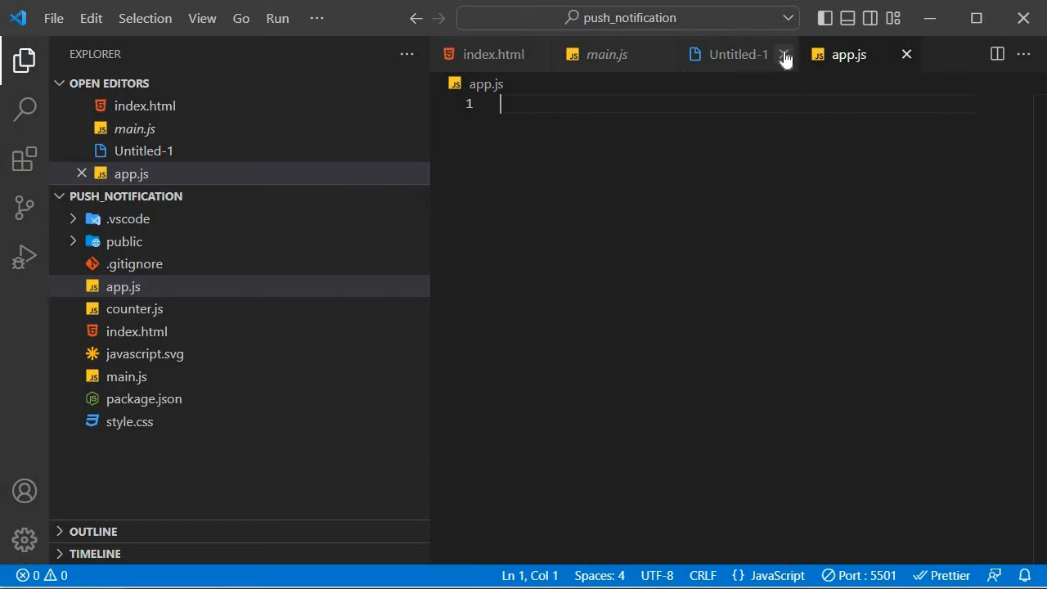
left_click(783, 54)
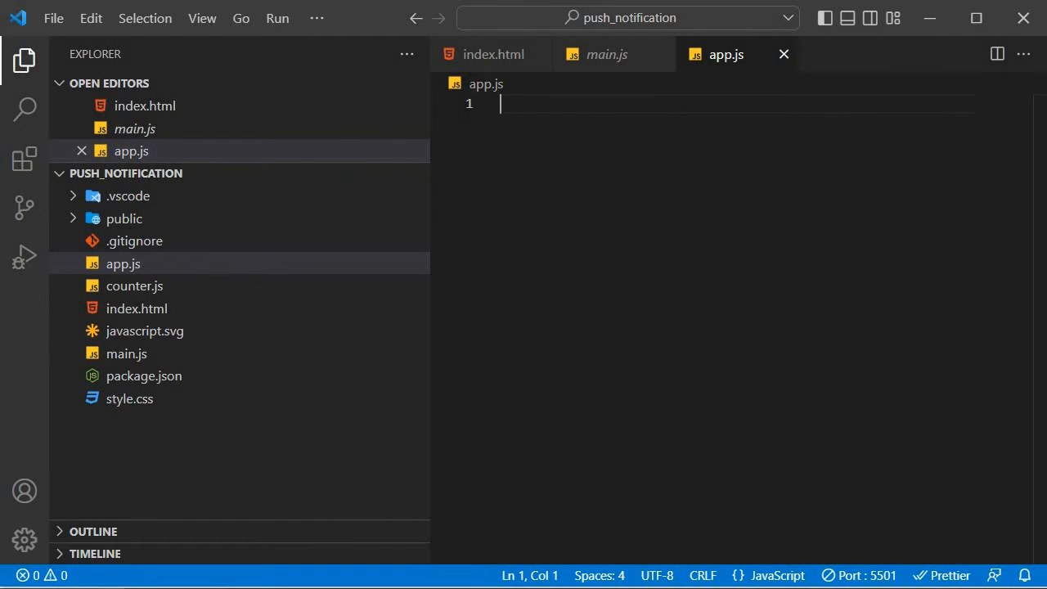
type("const button = document.querySelector(\"button\");")
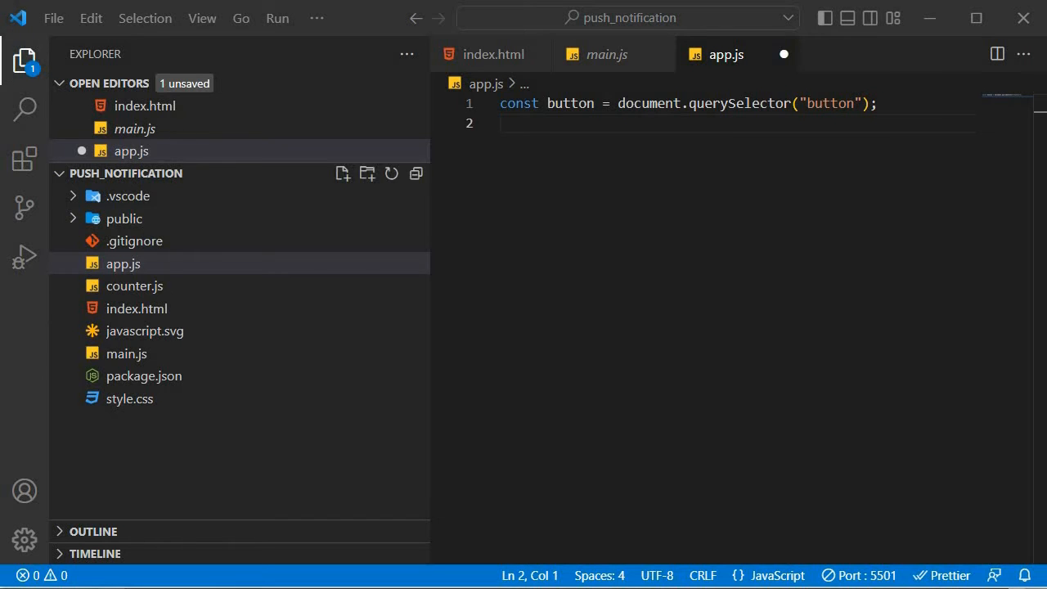
left_click(25, 60)
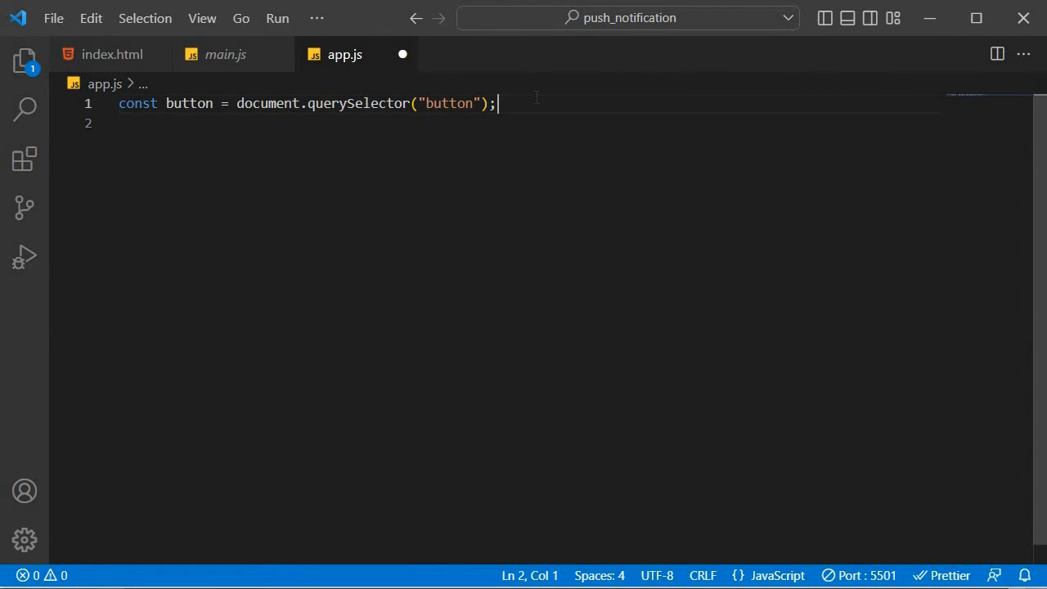
Step: Start a button.addEventListener("click", () => { }) handler below the selector line
key("Enter")
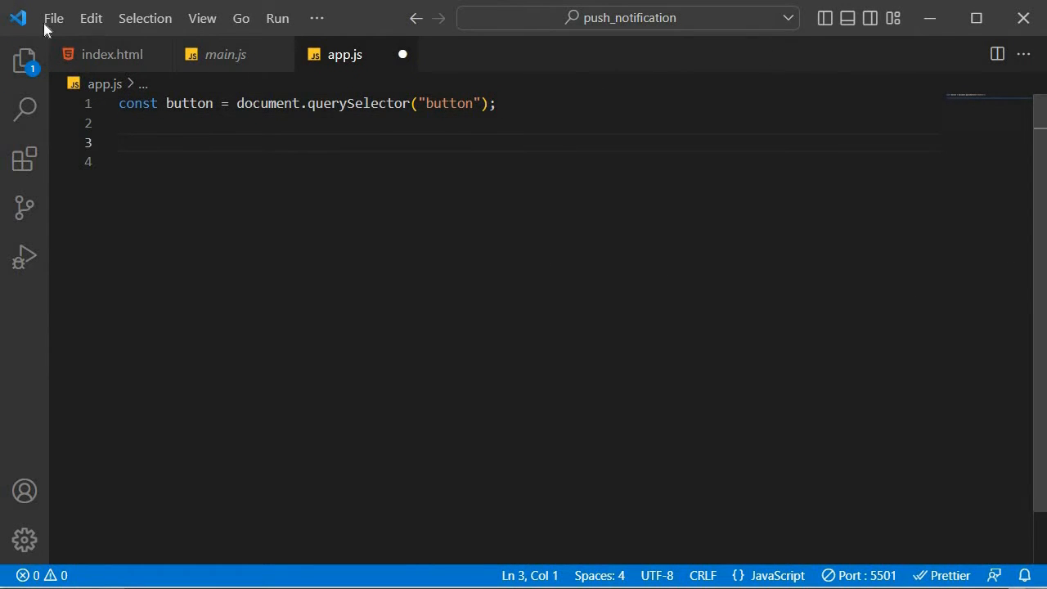
type("b")
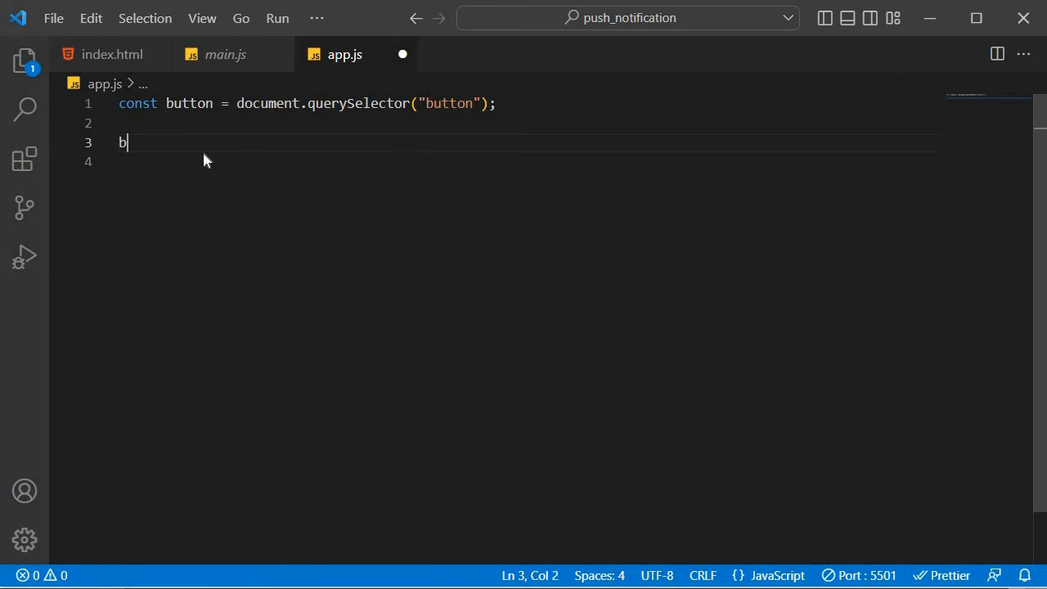
type("utton.")
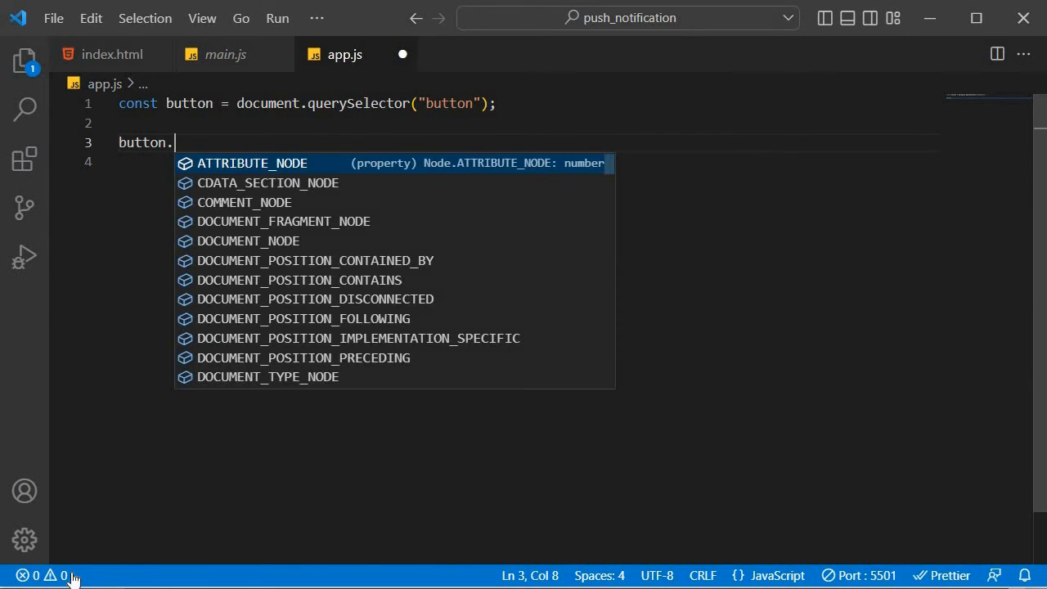
type("addEventListener(")
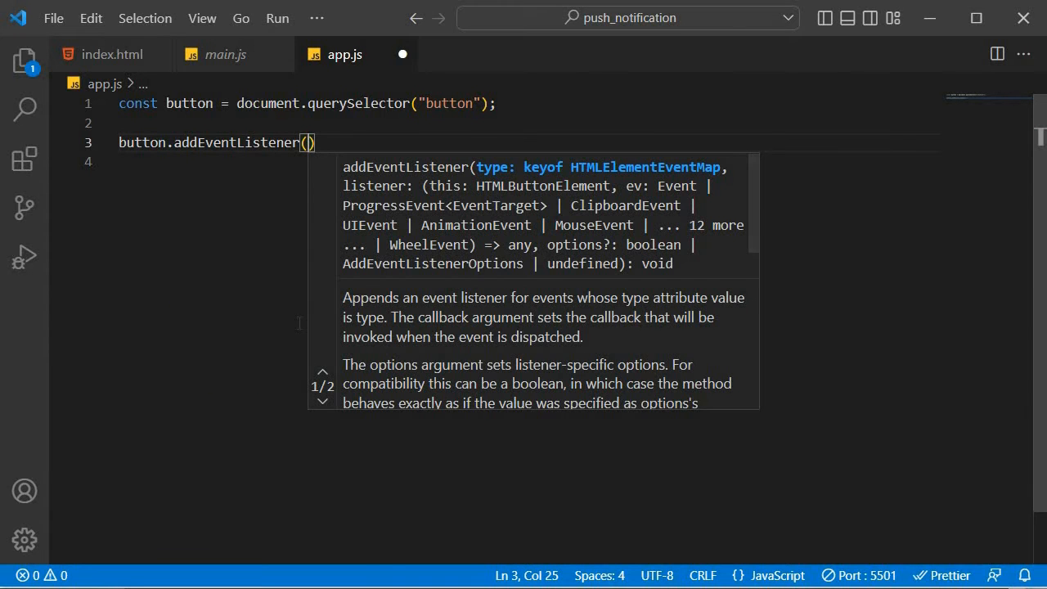
type("\"click\"")
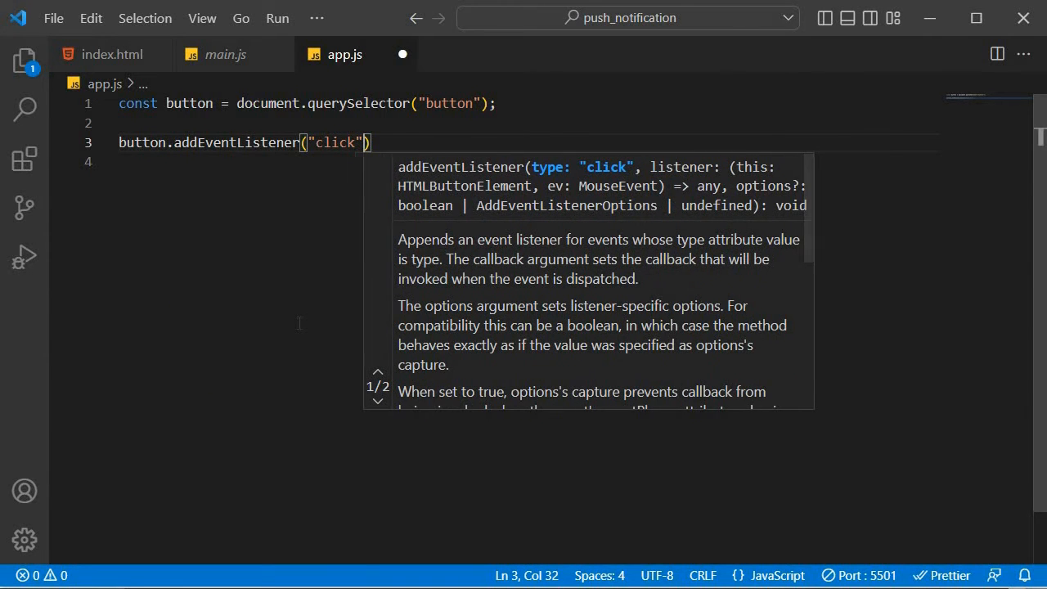
type(", () => )")
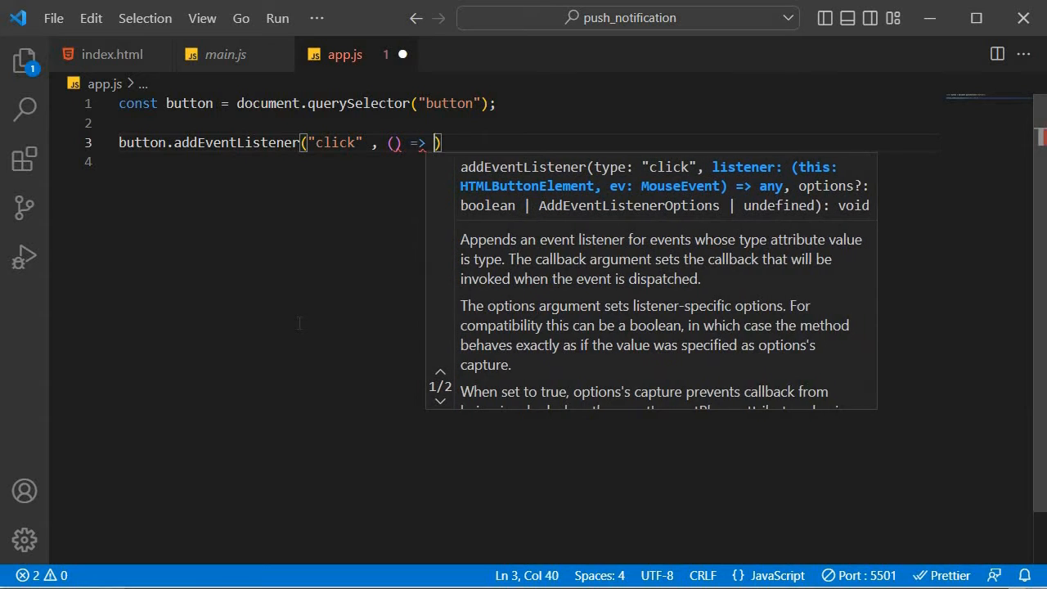
type("{")
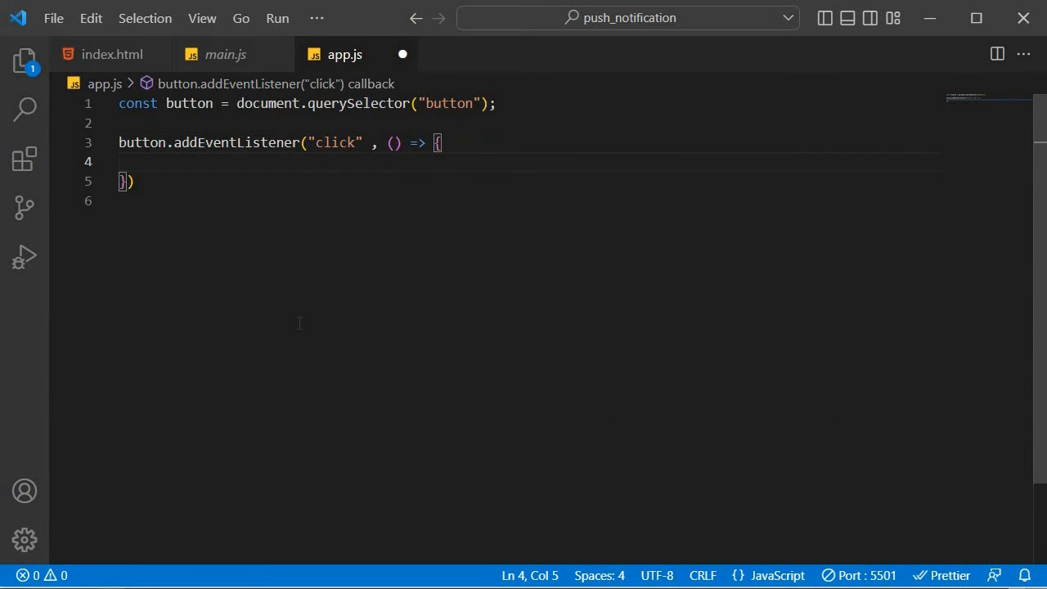
mouse_move(229, 365)
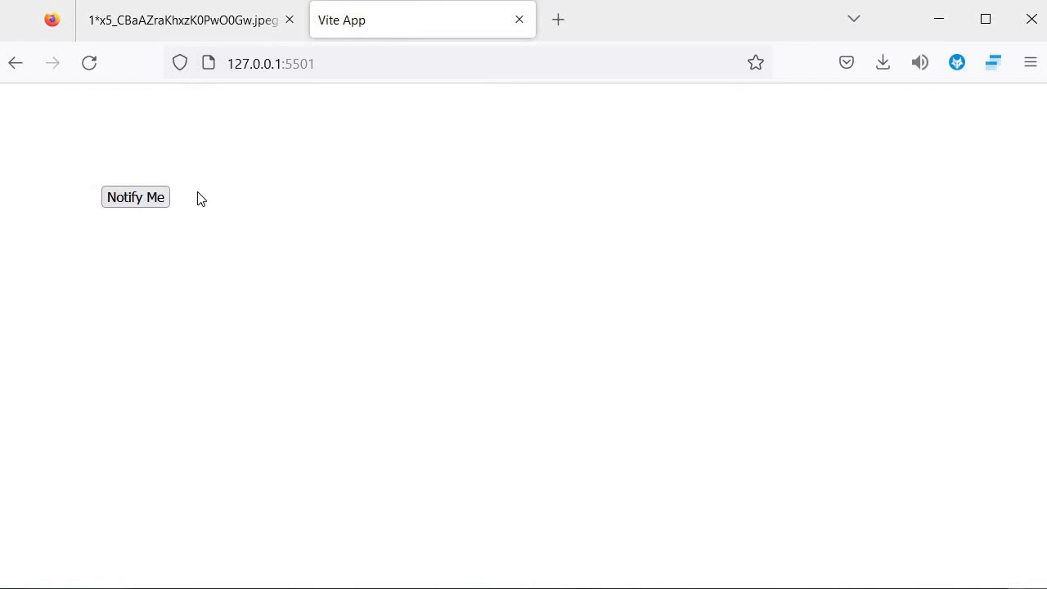
mouse_move(135, 198)
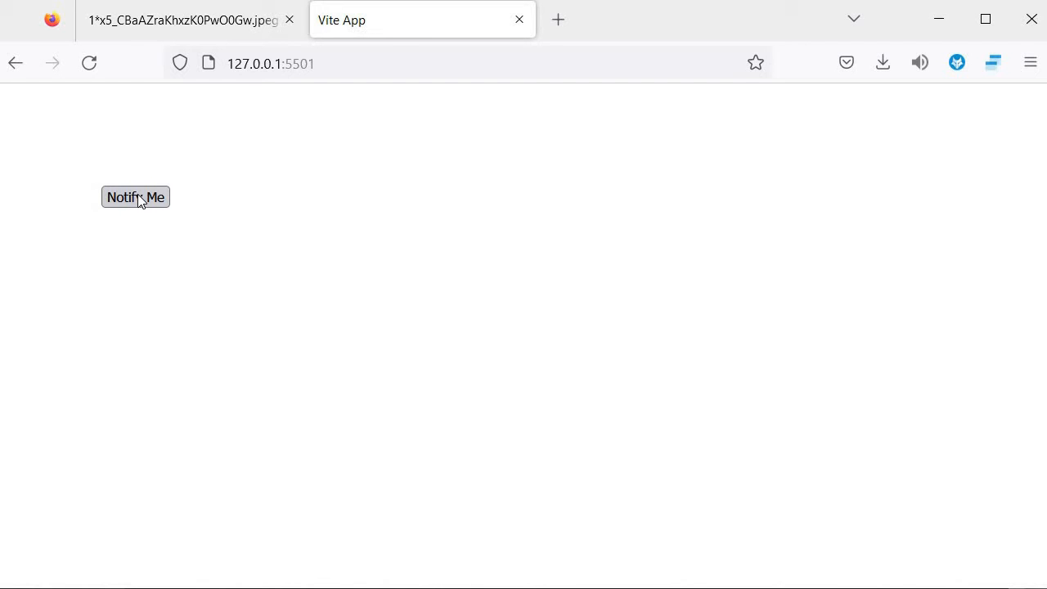
mouse_move(1001, 551)
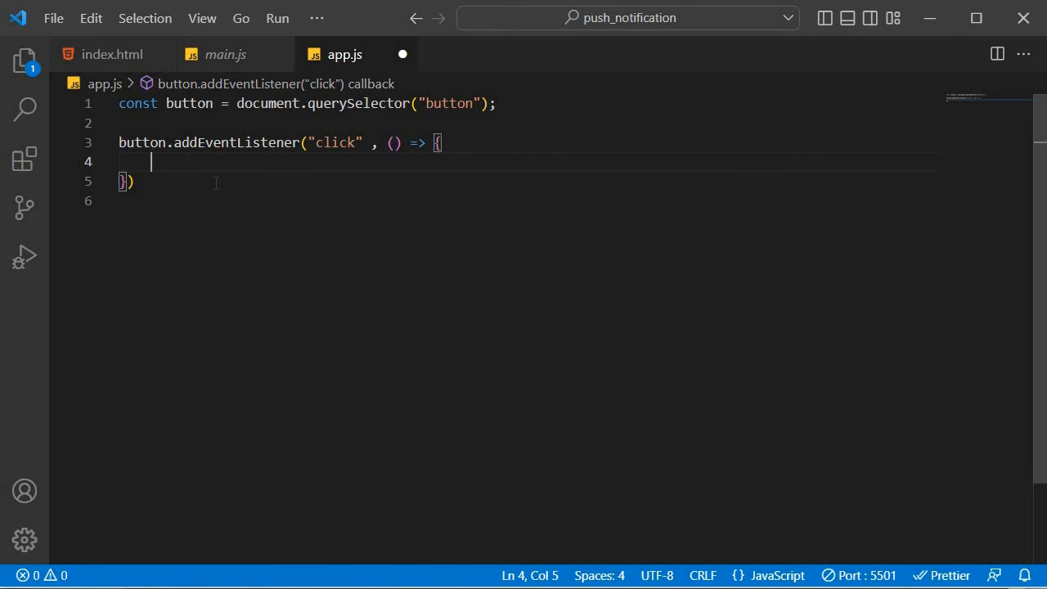
Step: Call Notification.requestPermission() and open an if block for perm === "granted"
type("Notification")
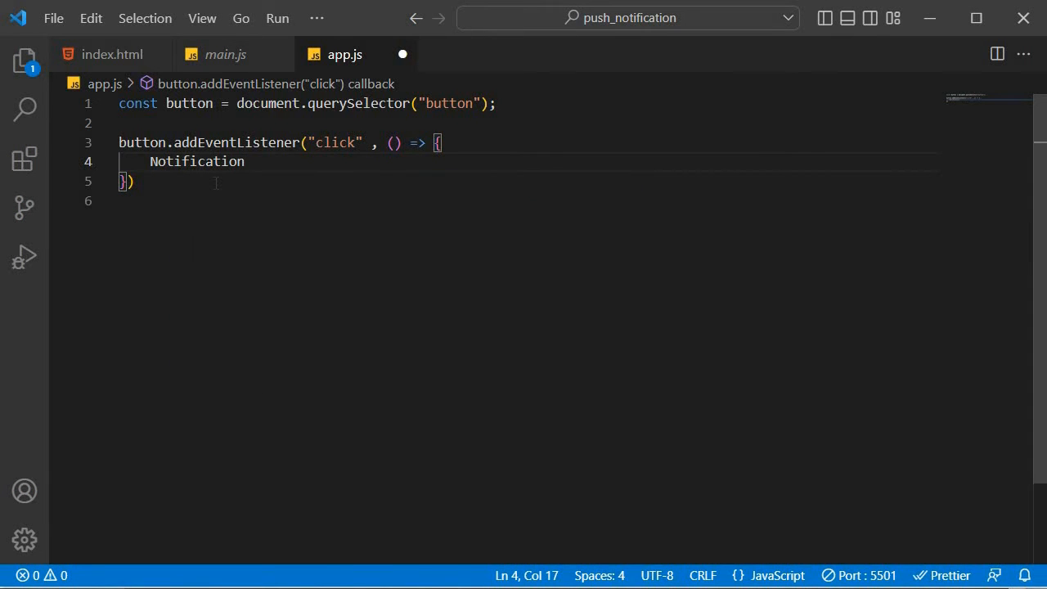
type(".requestPermission")
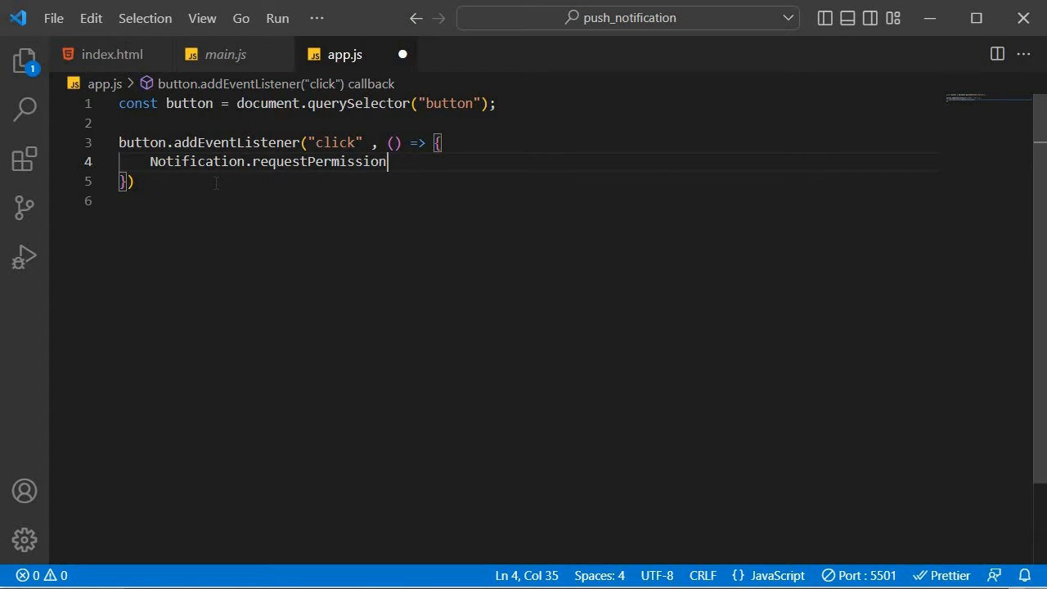
type("().then(")
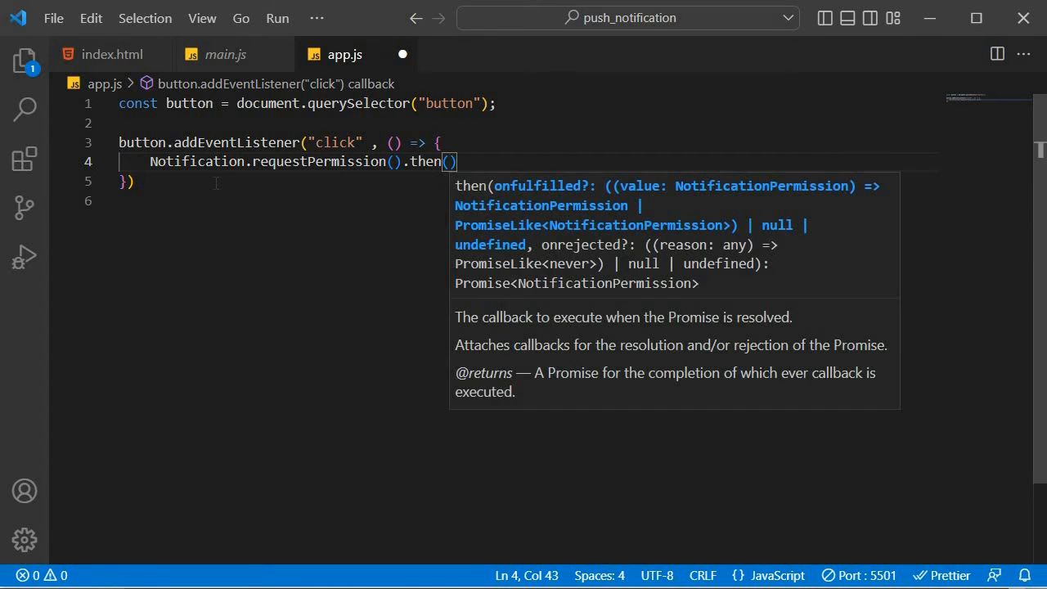
type("perm => {")
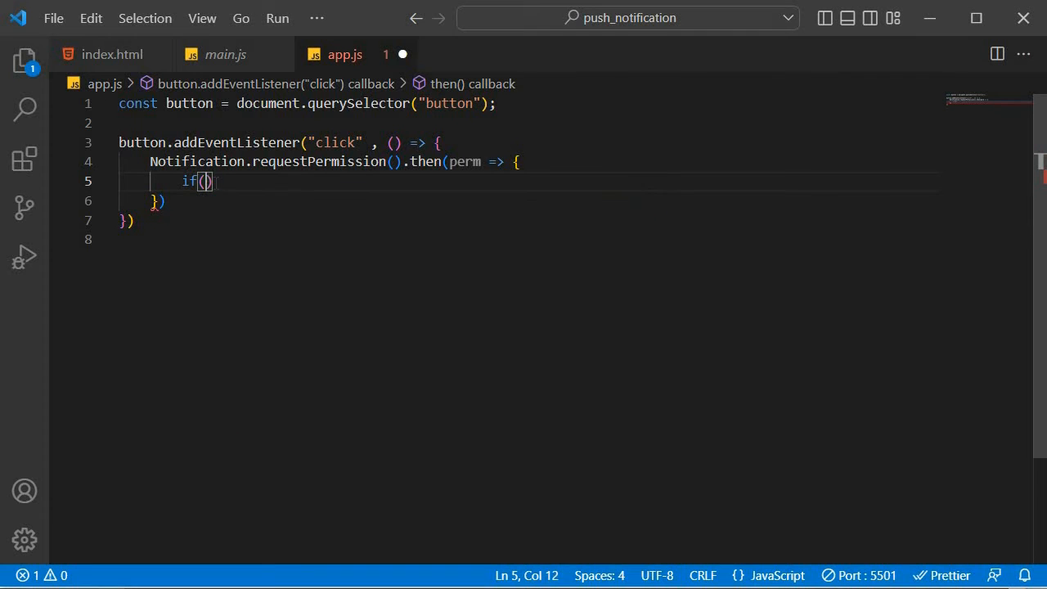
type("perm ===\"\"")
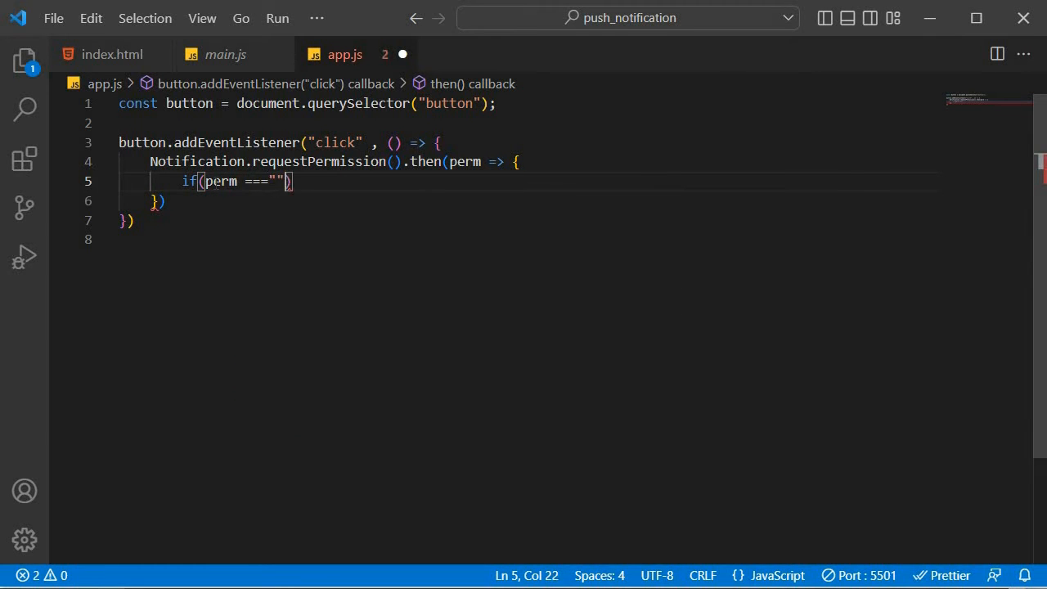
type("granted")
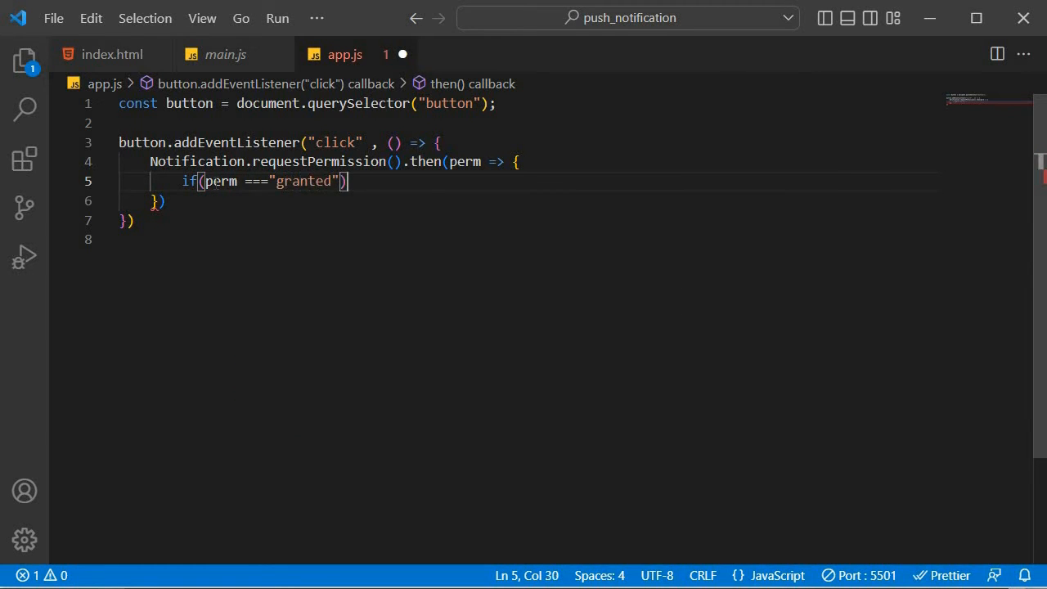
type("{")
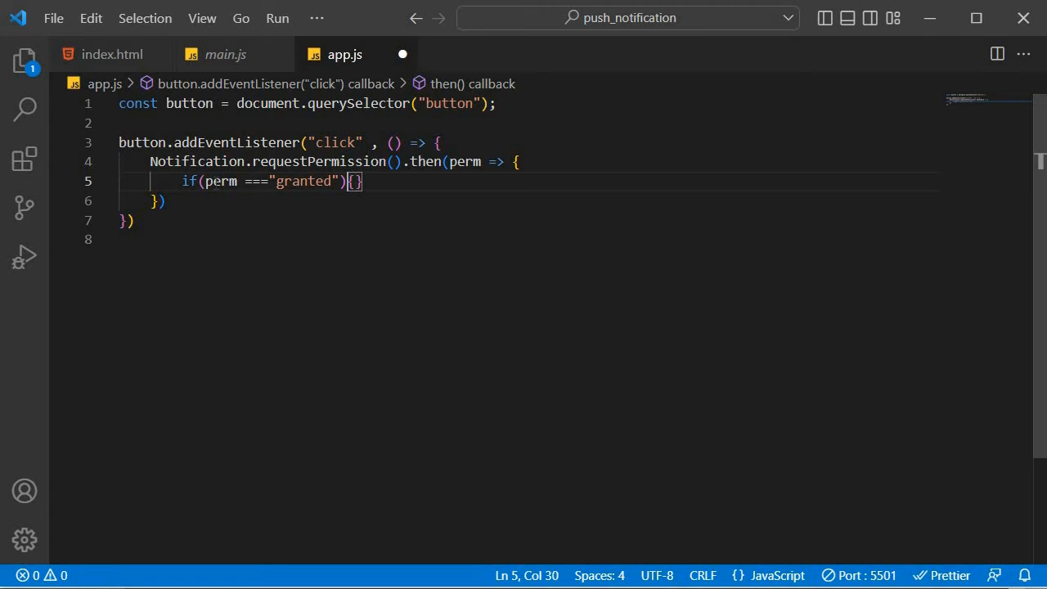
key("Enter")
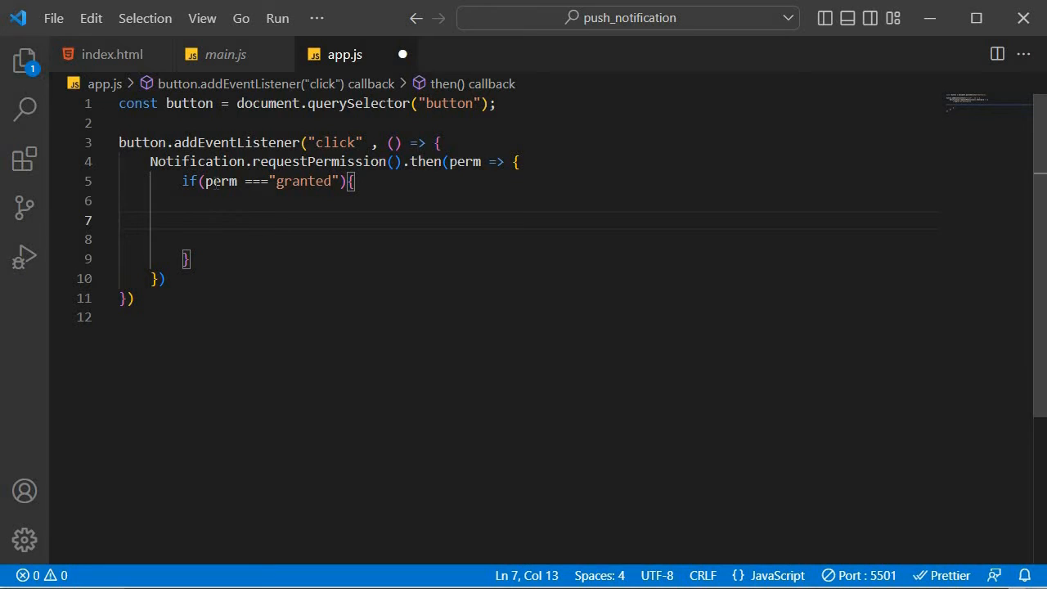
Step: Inside the granted block, create a new Notification titled "First Notification"
type("const")
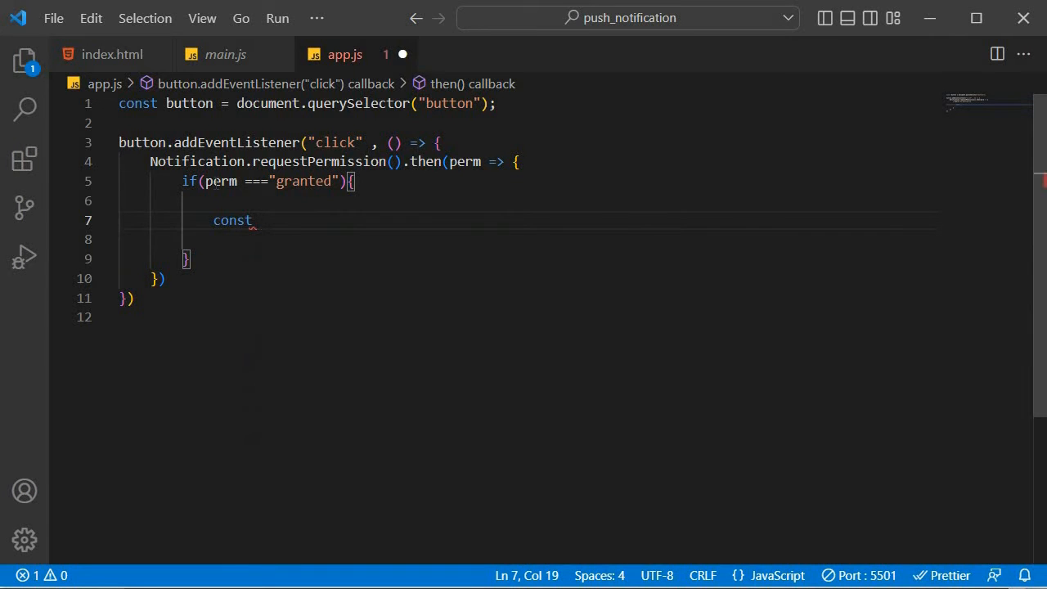
key("Backspace")
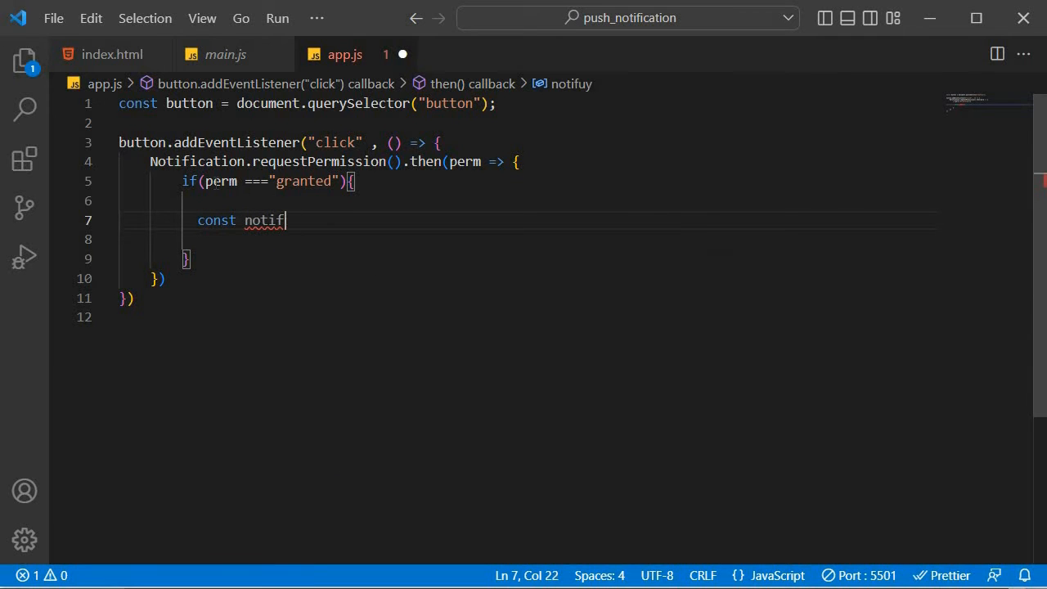
type("y = new")
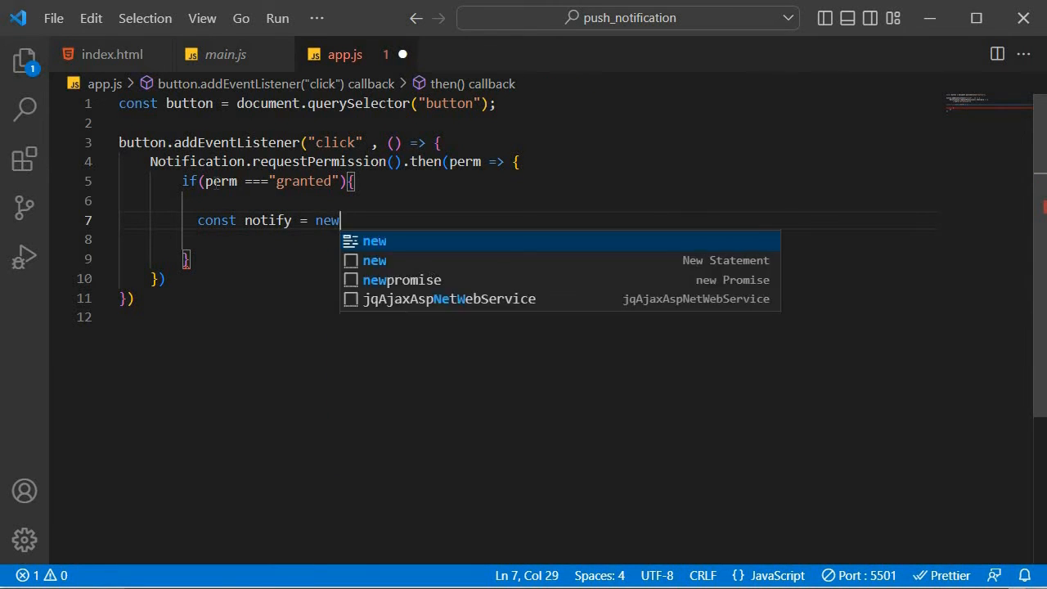
type("Notification")
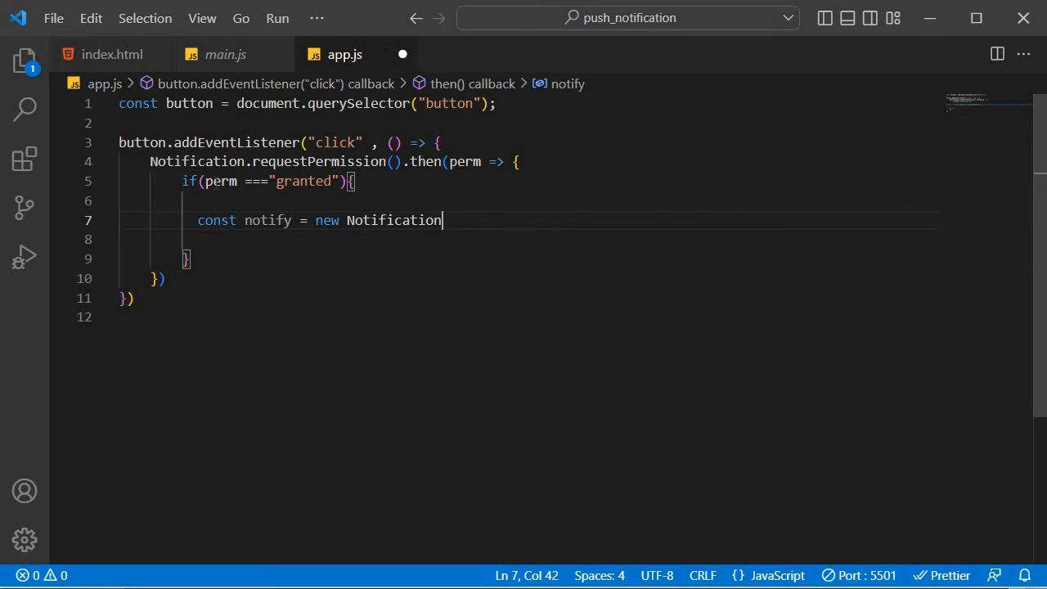
type("(\"\")")
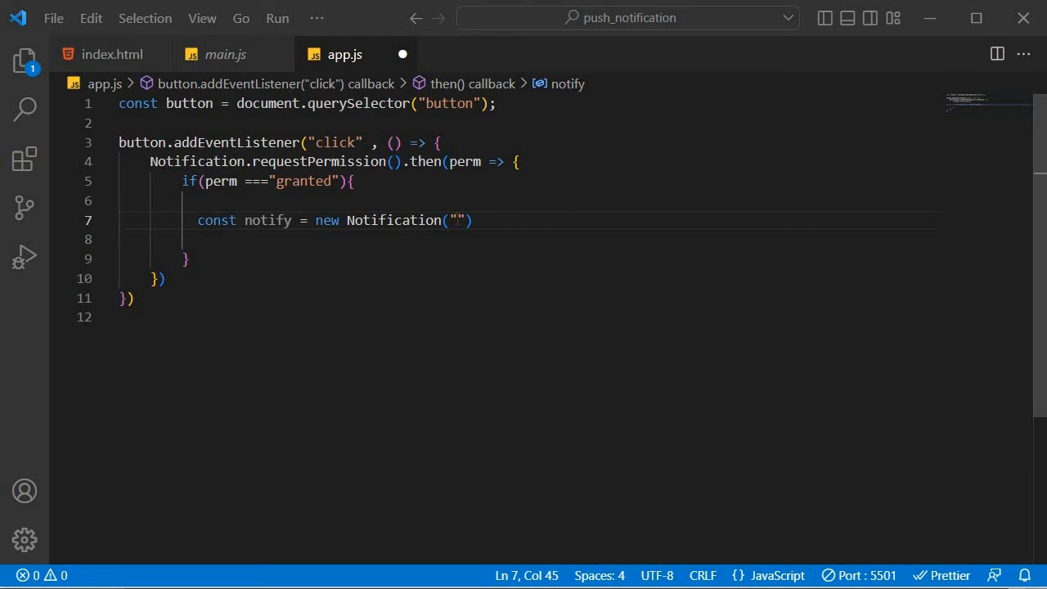
type("First Notification")
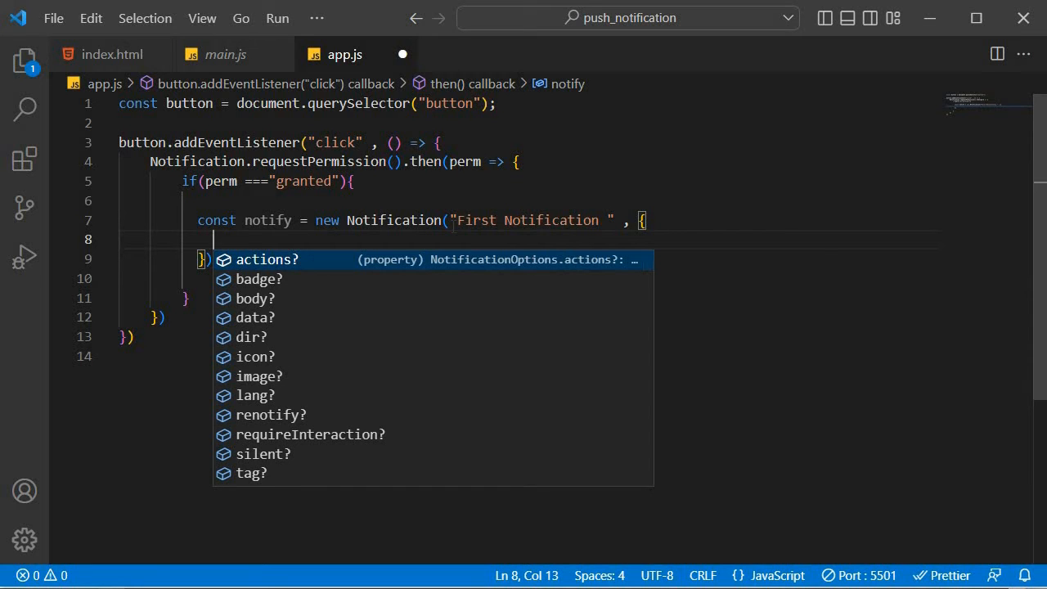
key("Down")
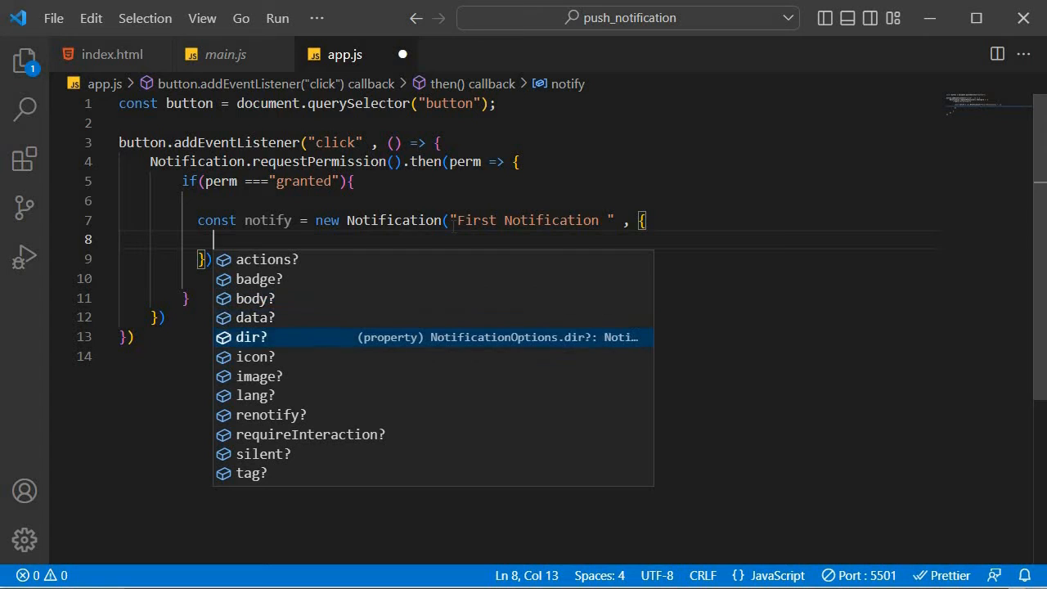
key("ArrowUp")
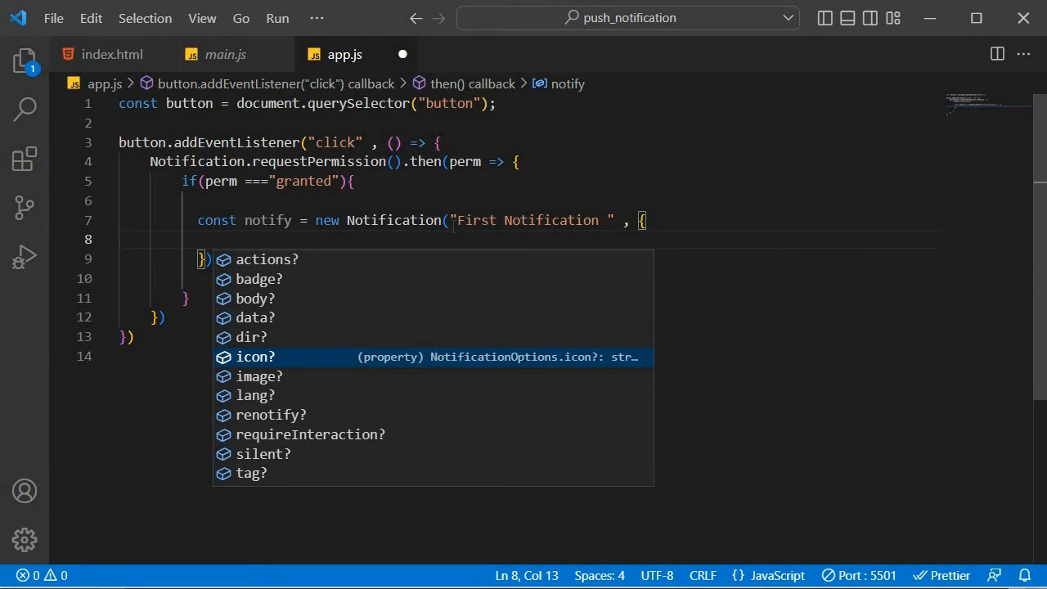
mouse_move(606, 344)
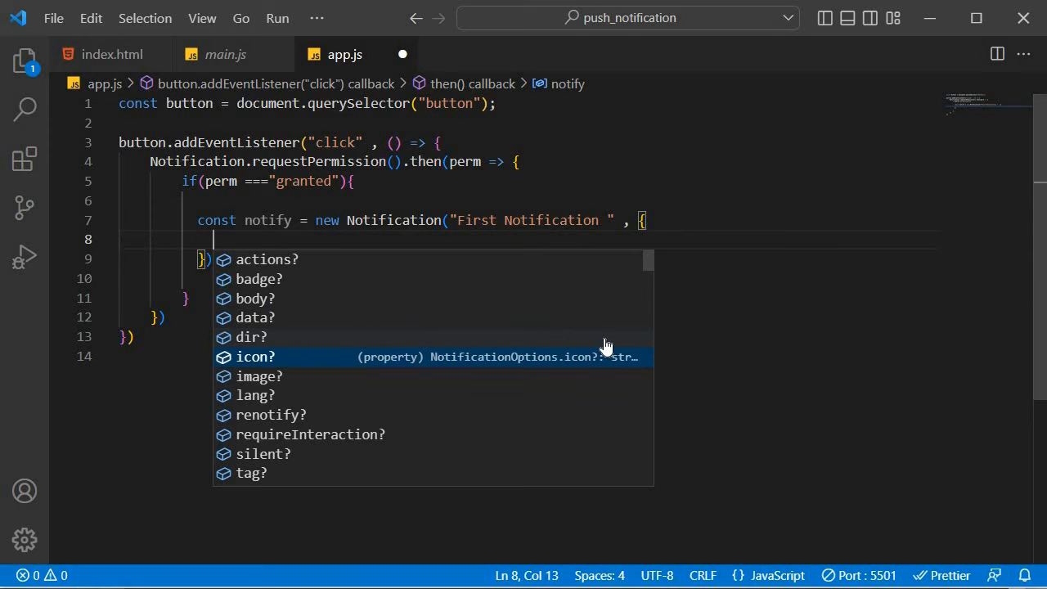
key("Escape")
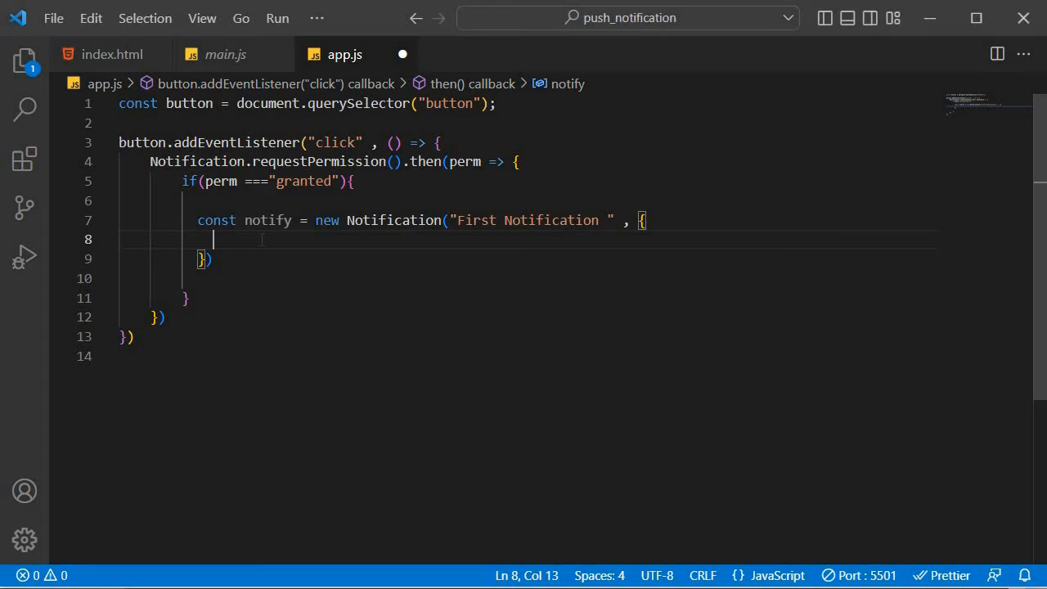
Step: Give the notification body "Hello Notification" and begin an icon property
type("body")
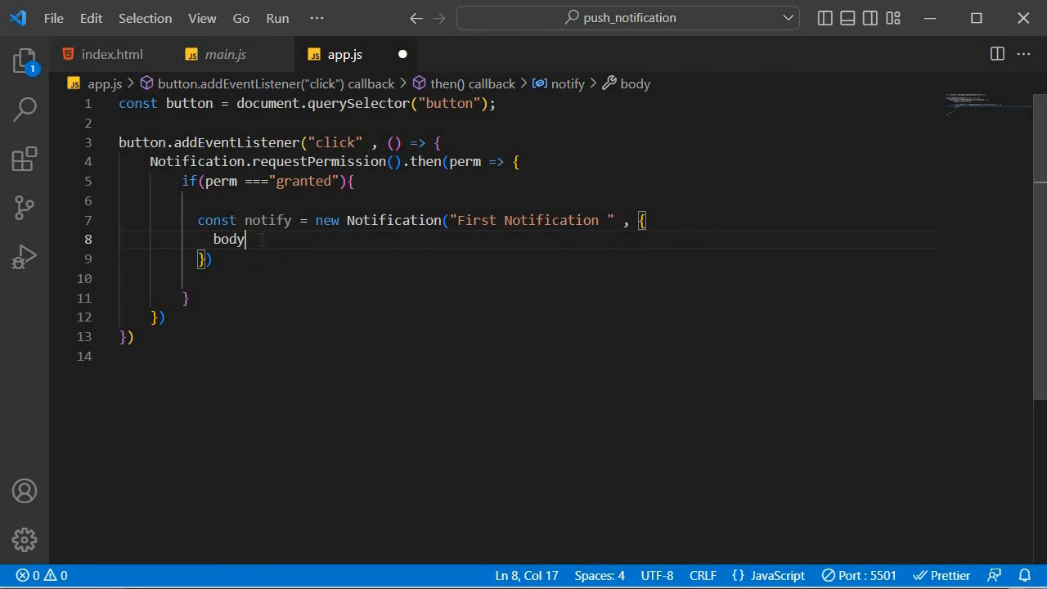
type(": \"\"")
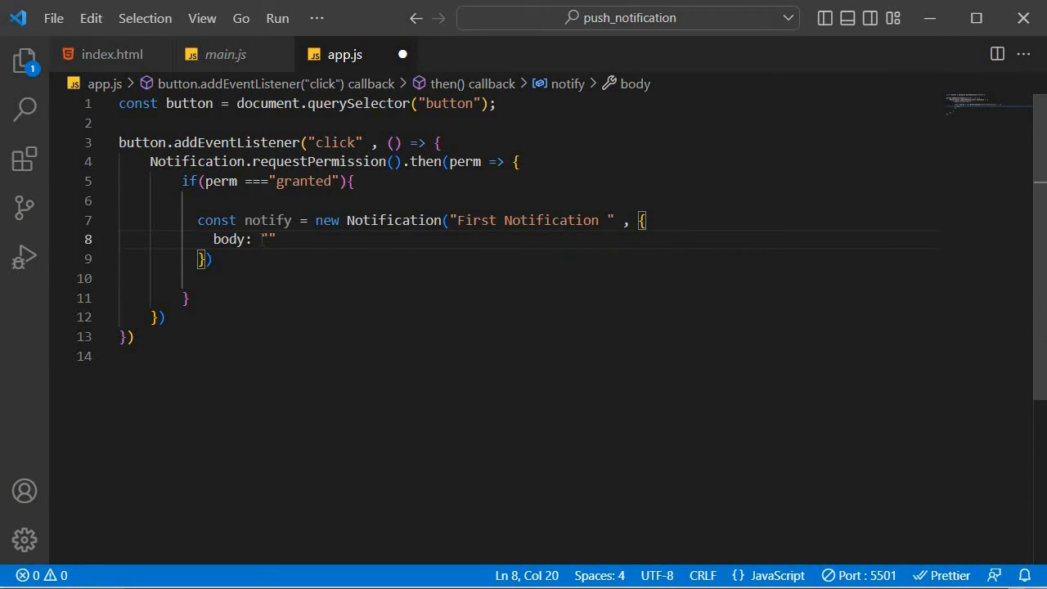
type("Hello")
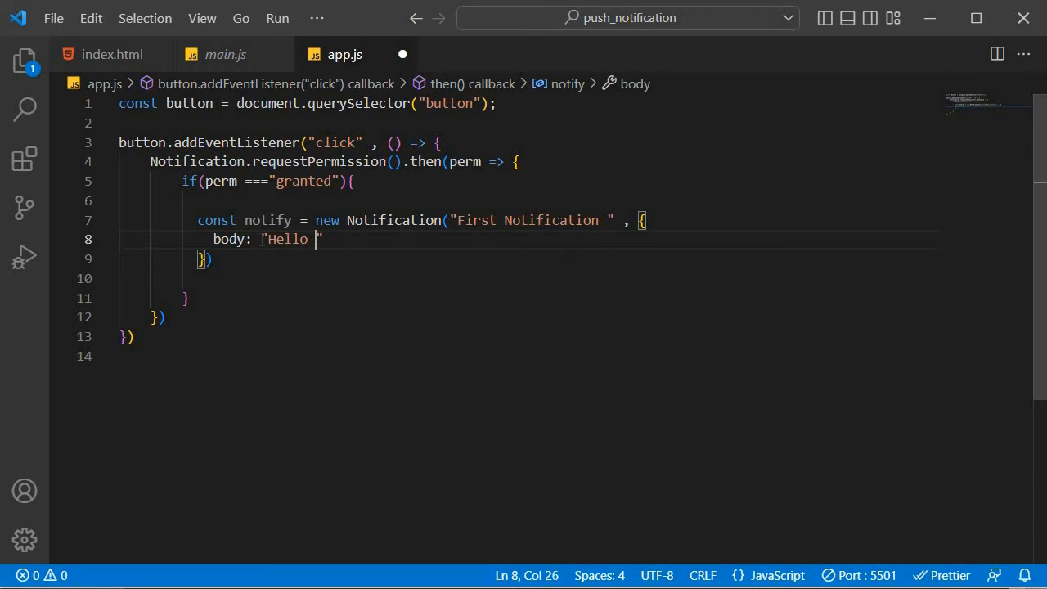
type("Notification")
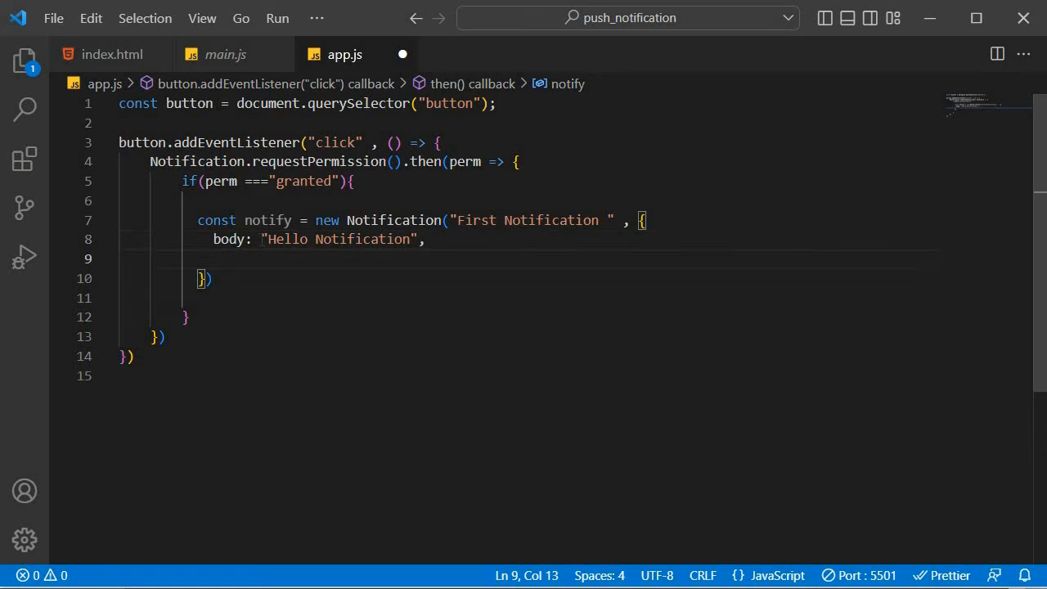
type("icon")
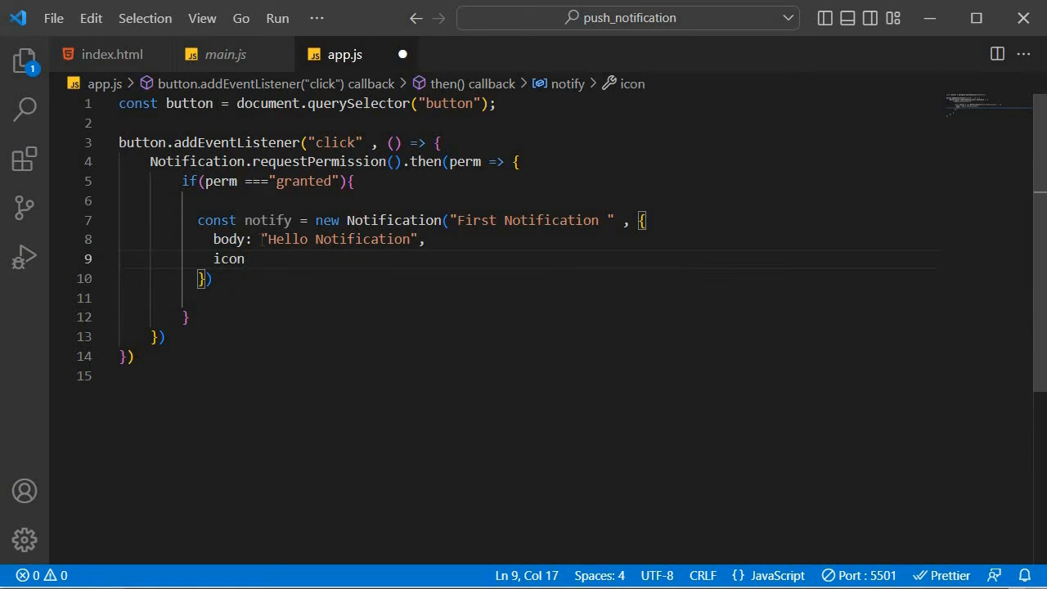
type(":")
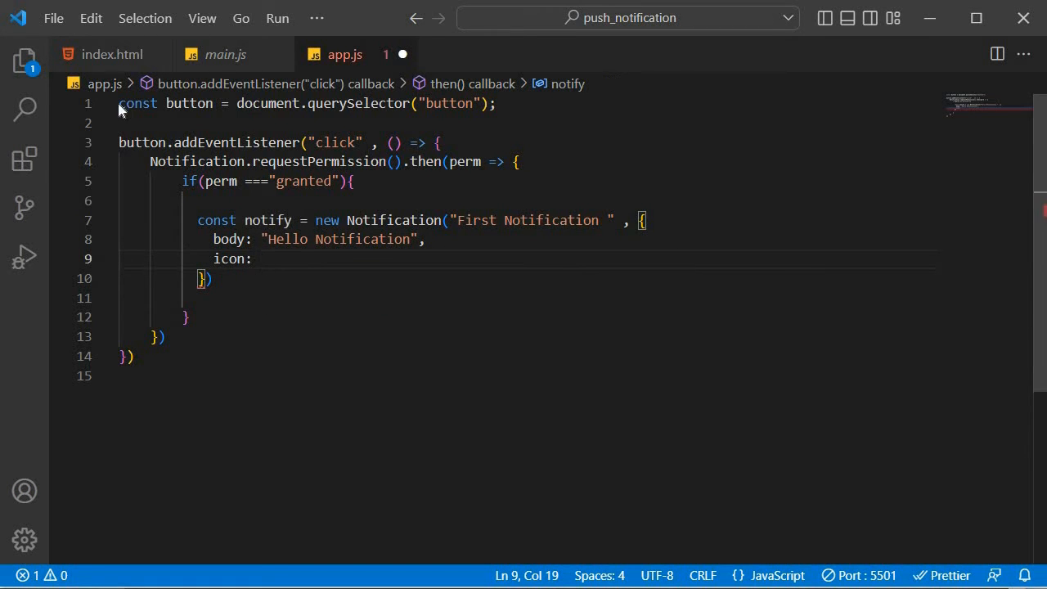
mouse_move(478, 493)
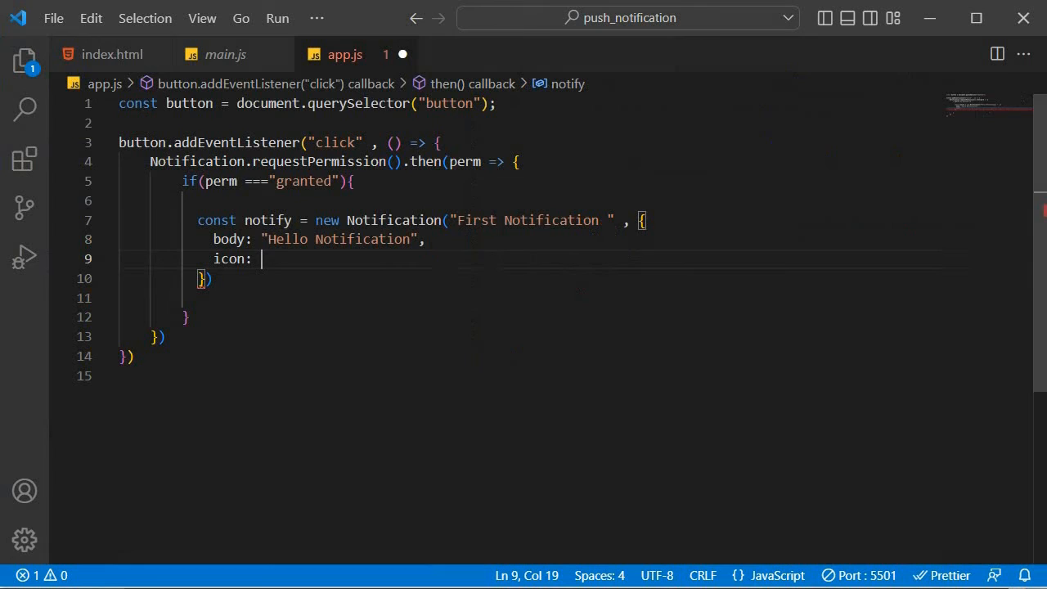
left_click(25, 61)
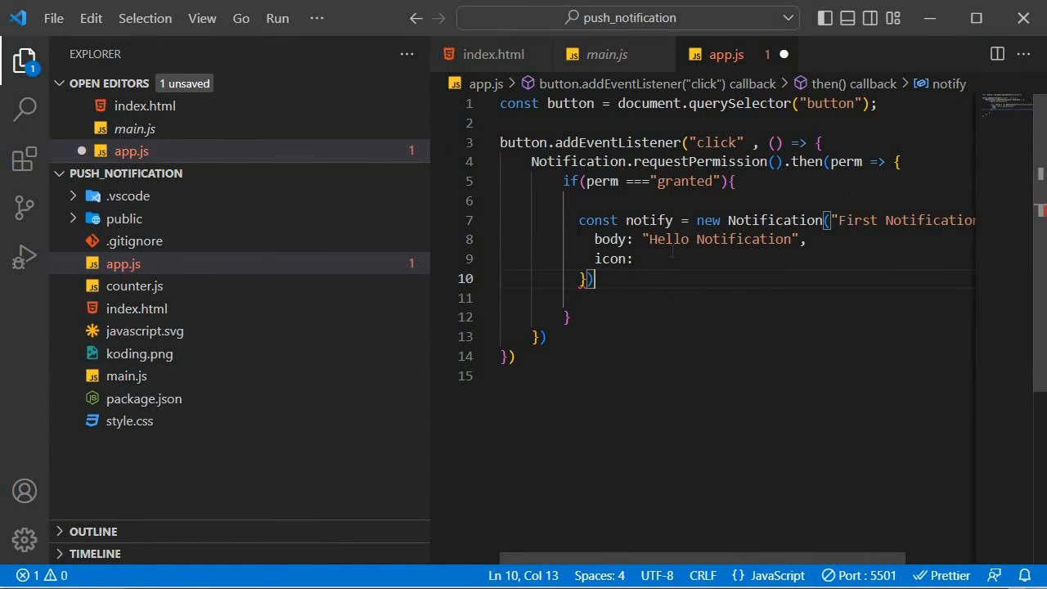
Step: Set icon to "koding.png" and add an else branch with console.log("Permission denied")
type("\"\"")
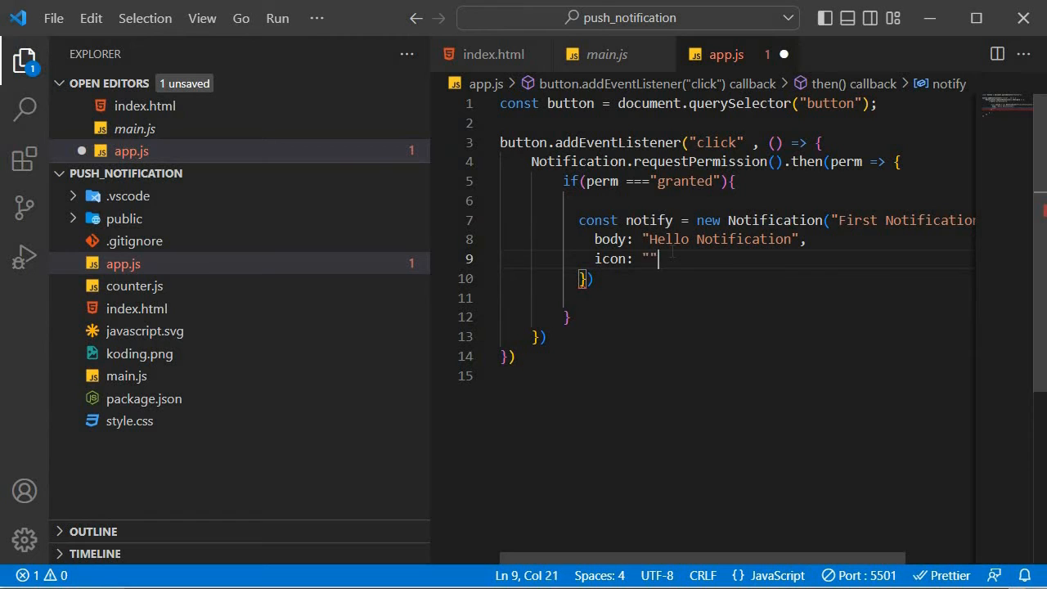
type("koding.png")
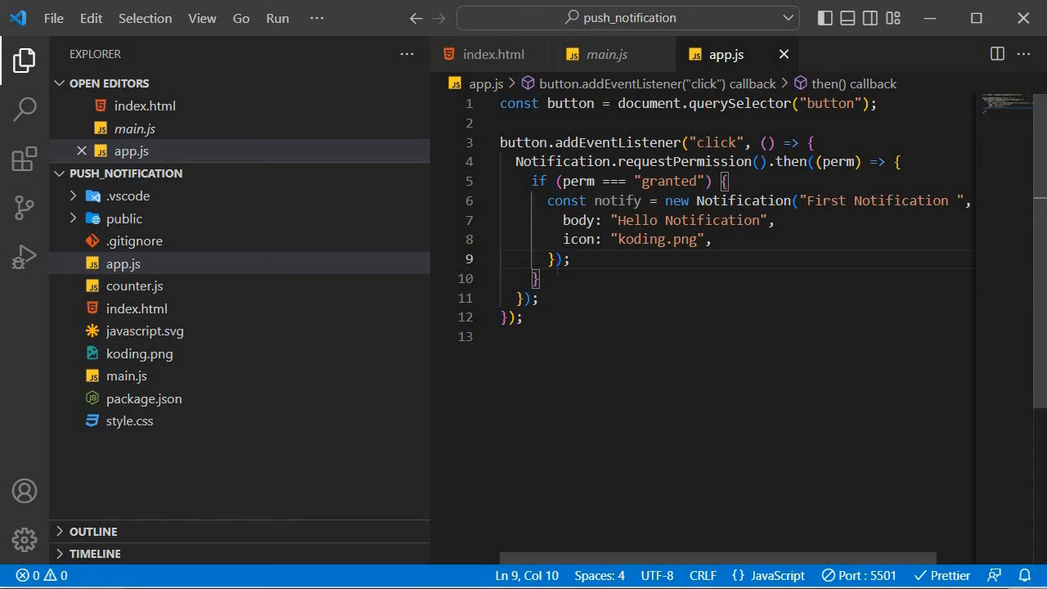
type("e")
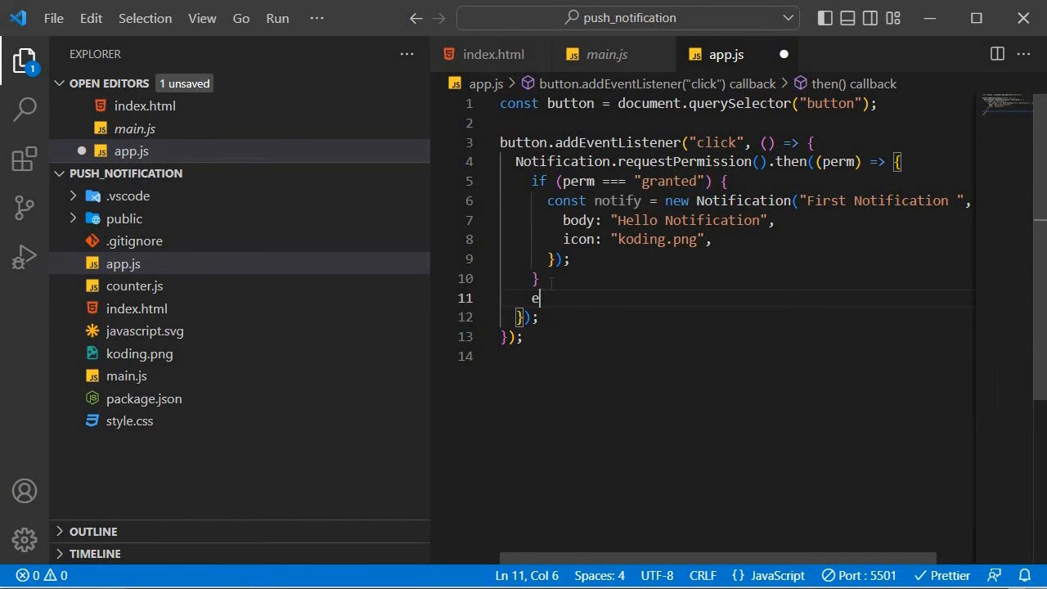
type("lse {")
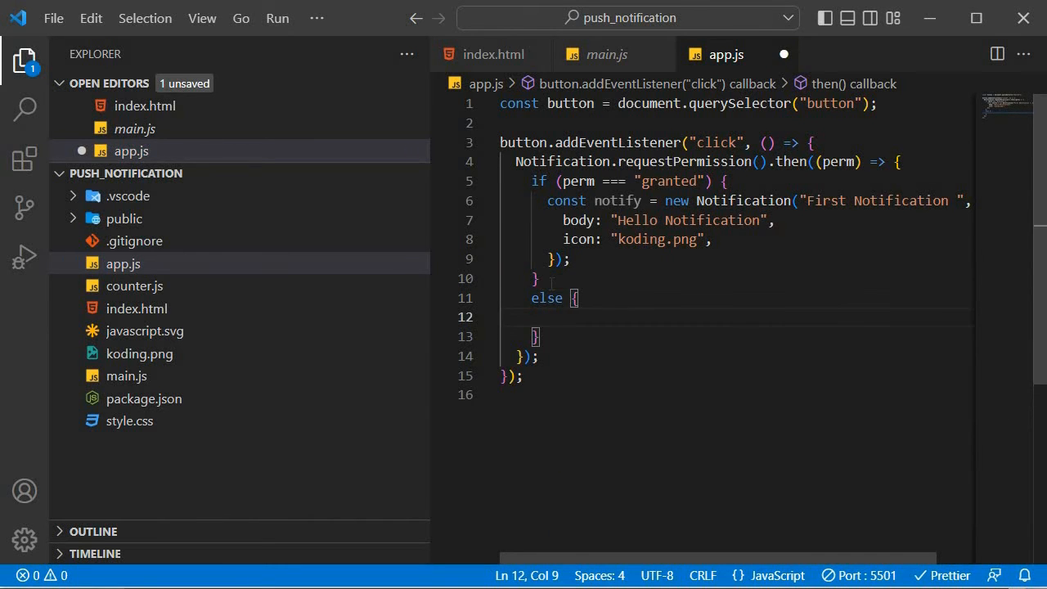
type("console.log(\"")
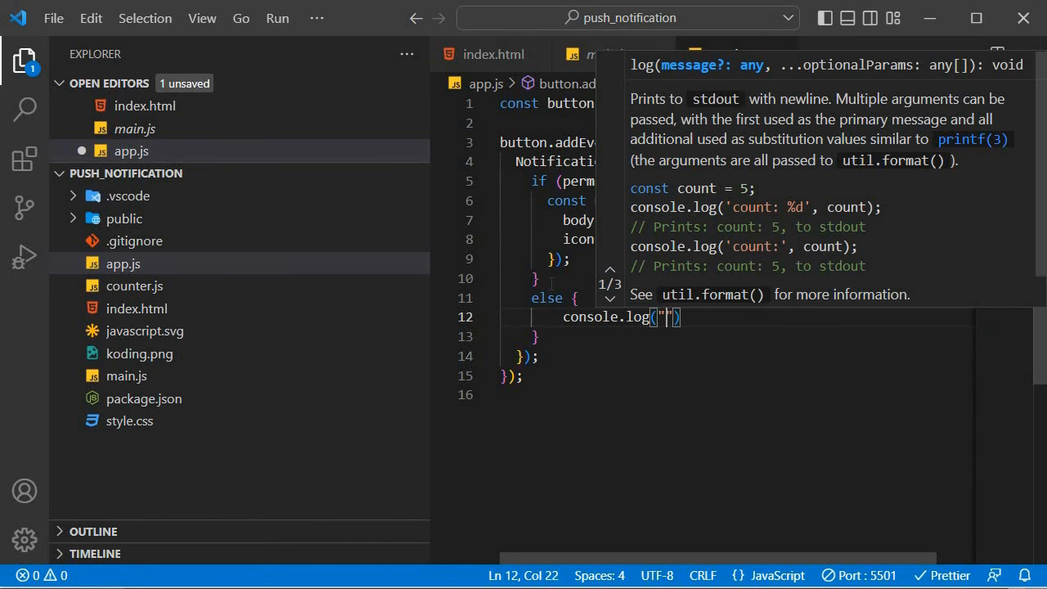
type("Permission d")
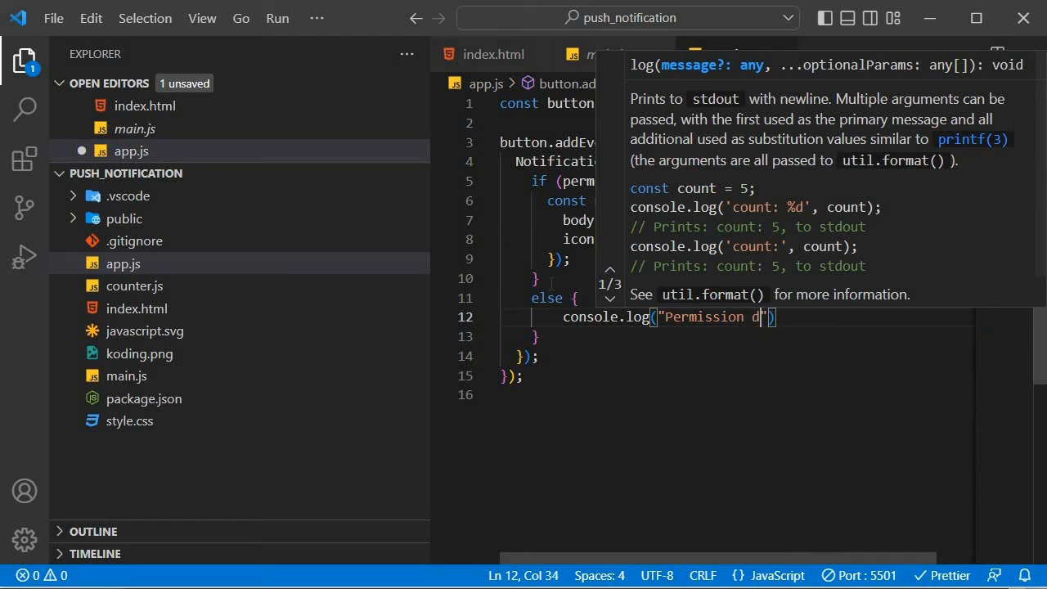
type("enied")
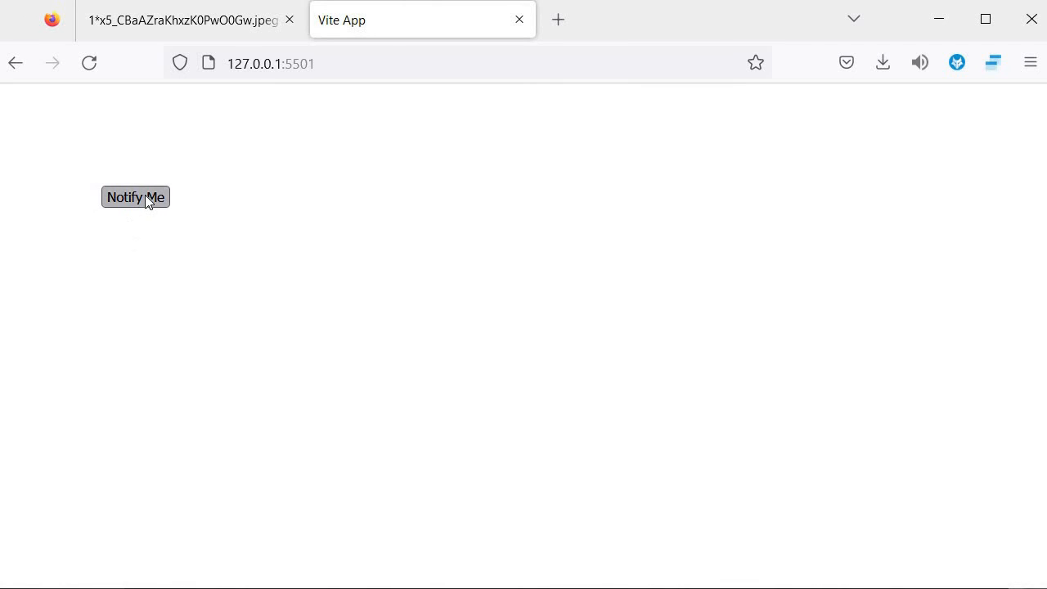
mouse_move(49, 577)
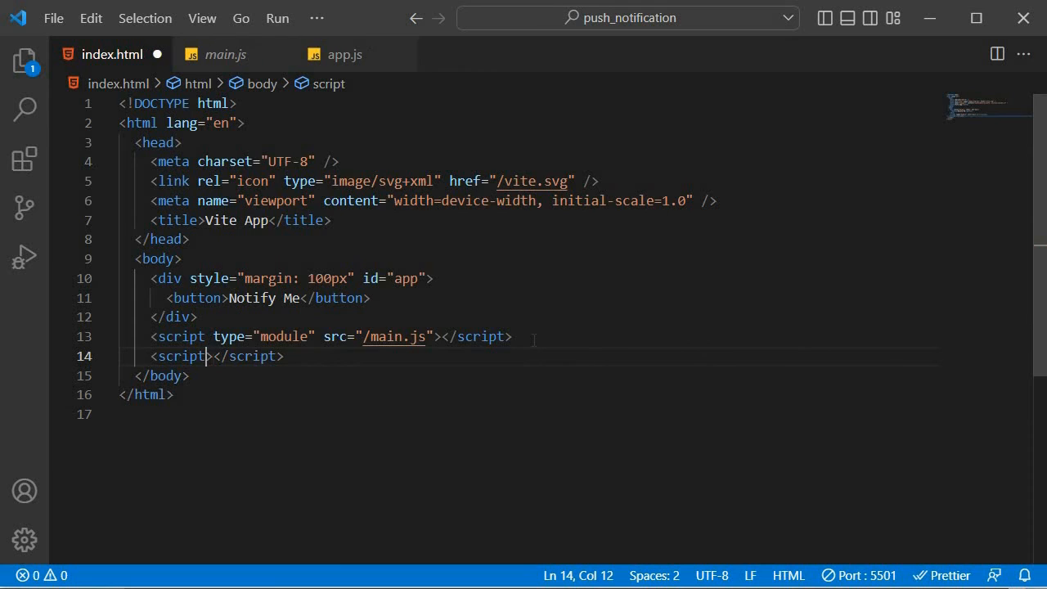
Step: Set the second script tag's src to "app.js" and save index.html
type("src")
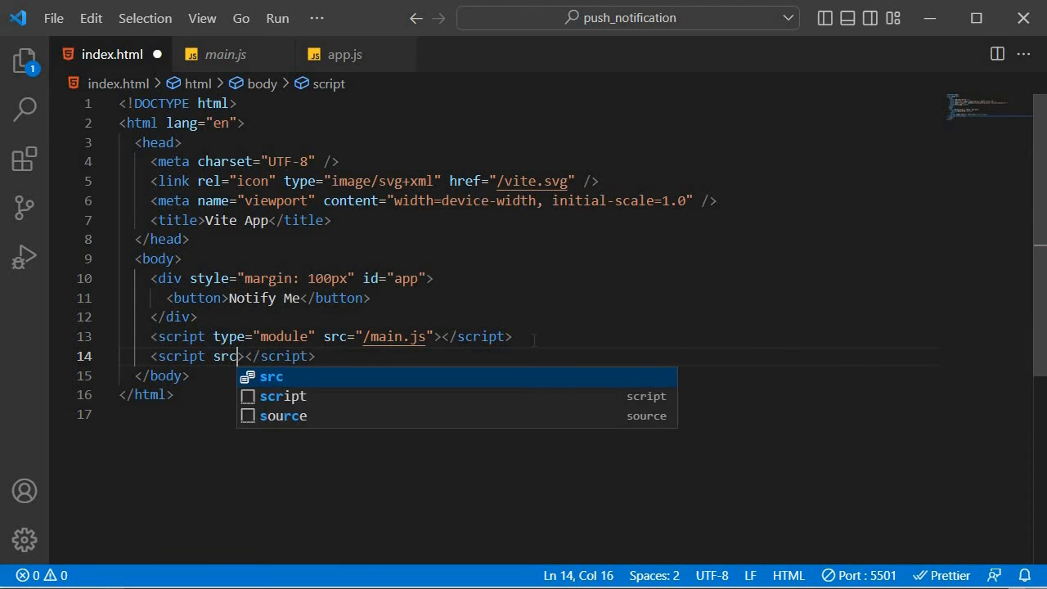
type("=\"app.js\"")
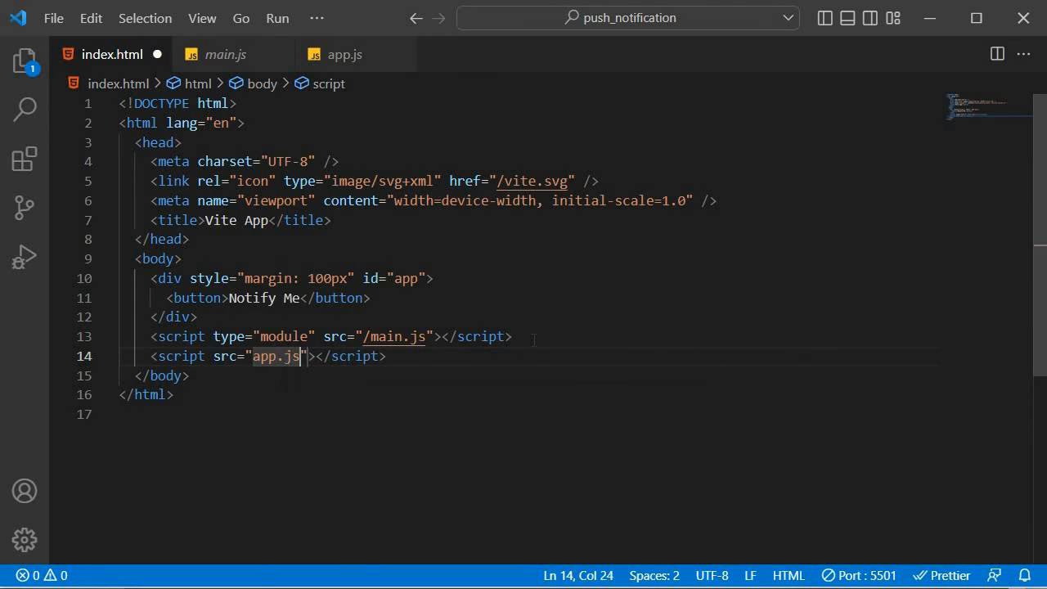
key("ctrl+s")
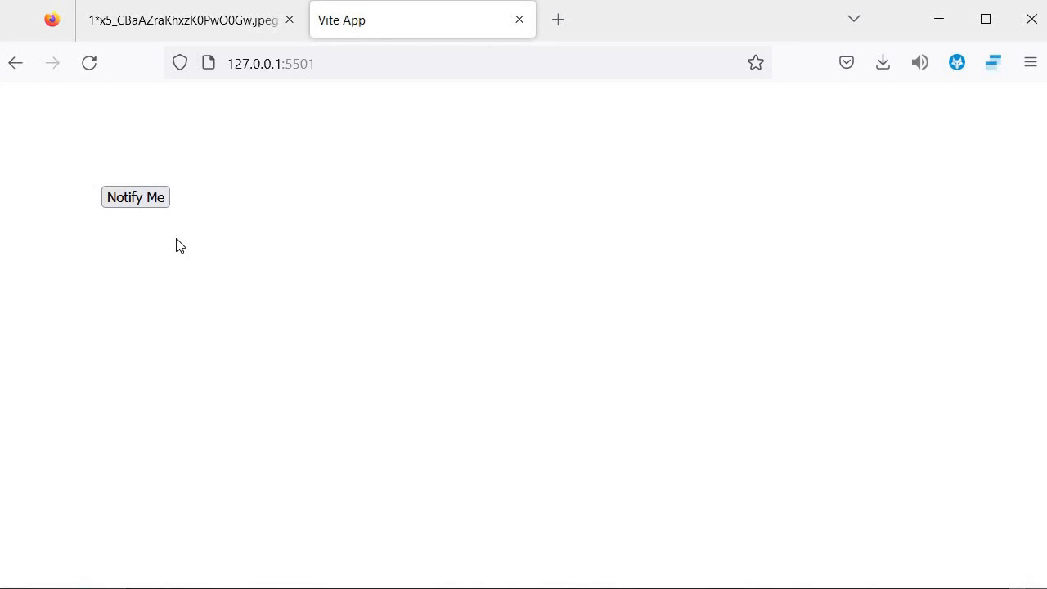
Step: Allow notifications for the local app, then trigger the First Notification pop-up three times
left_click(135, 197)
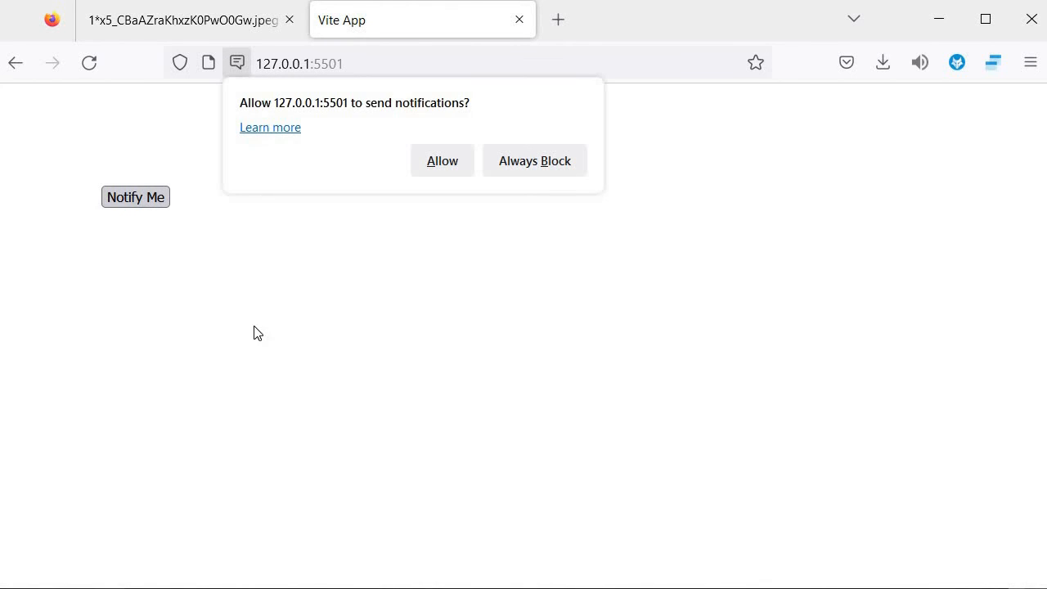
mouse_move(333, 113)
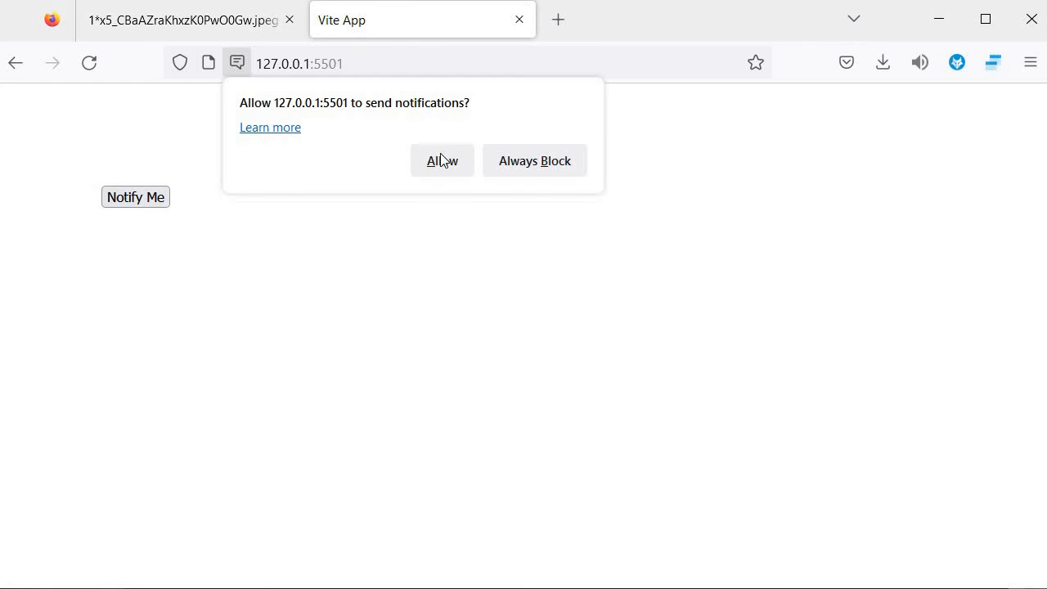
left_click(441, 160)
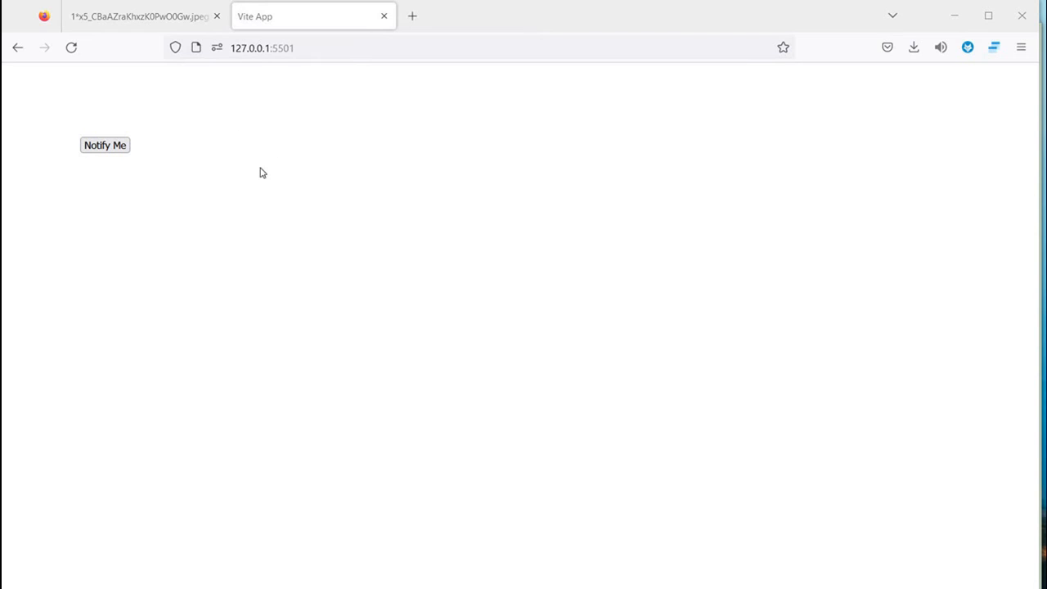
left_click(105, 145)
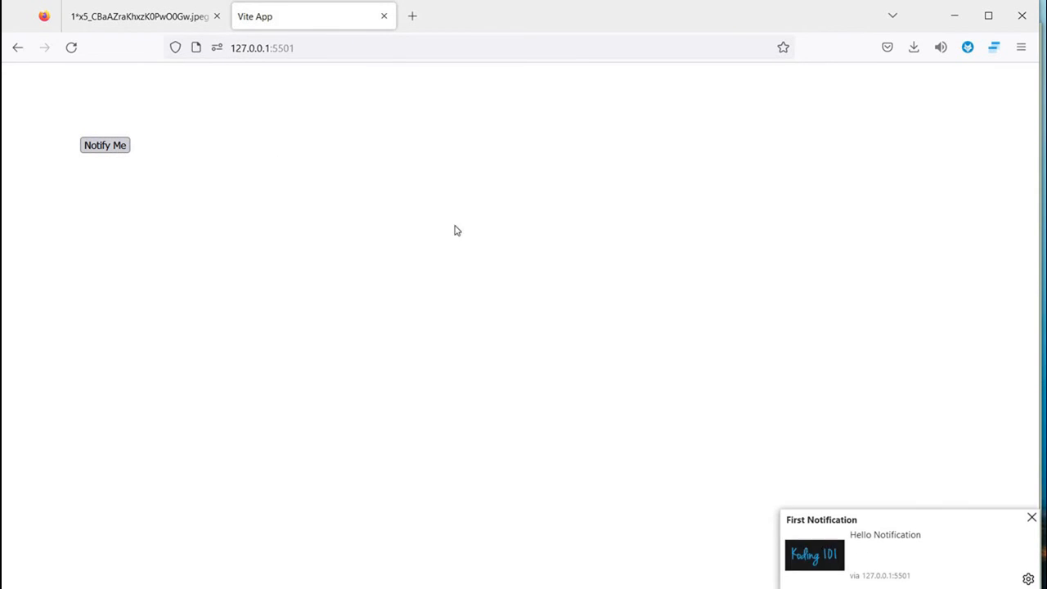
mouse_move(896, 539)
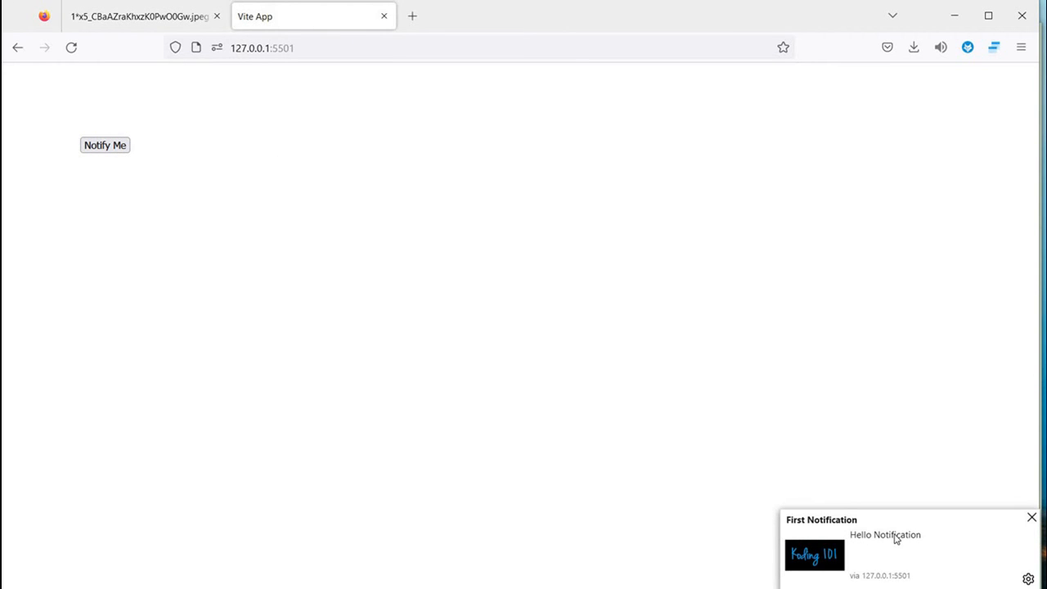
mouse_move(903, 536)
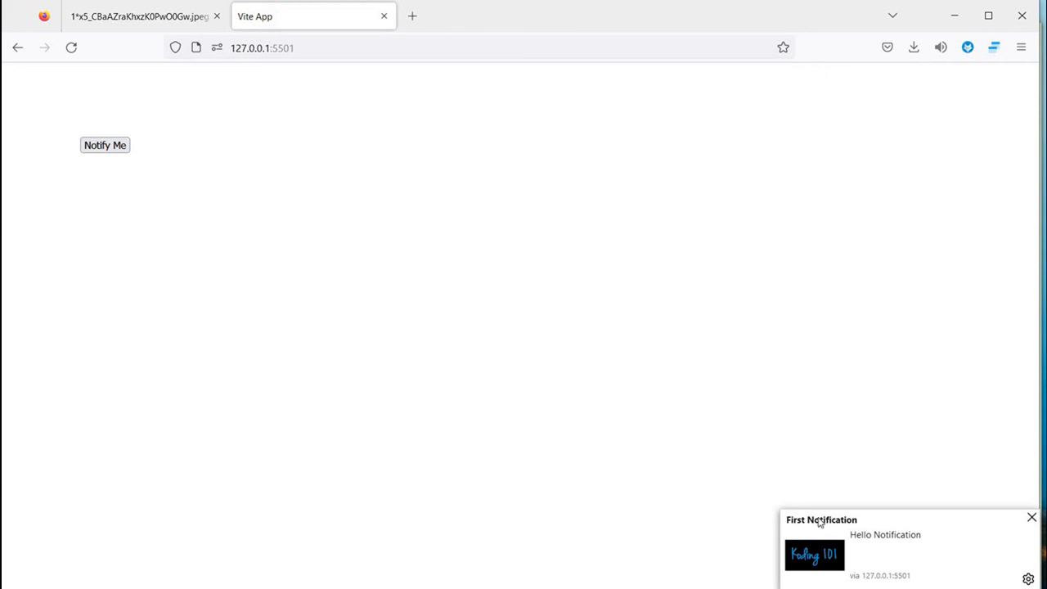
mouse_move(809, 579)
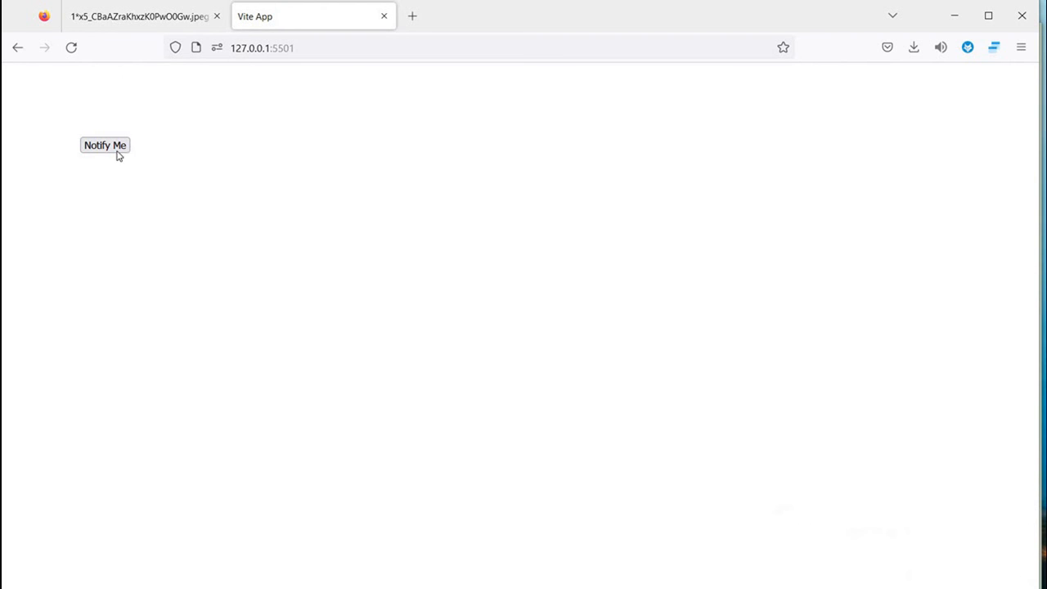
left_click(104, 145)
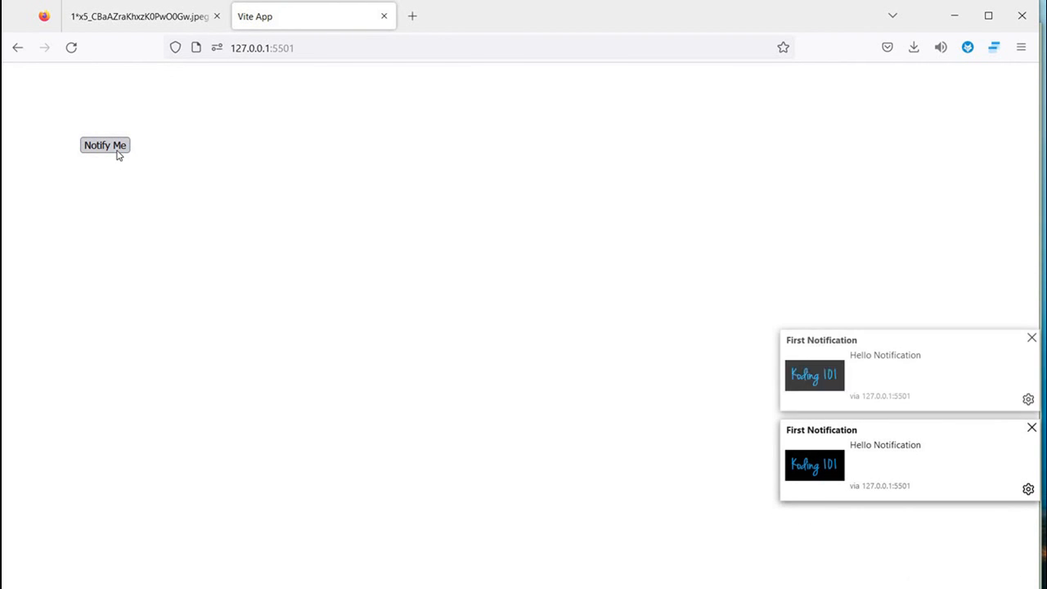
left_click(105, 145)
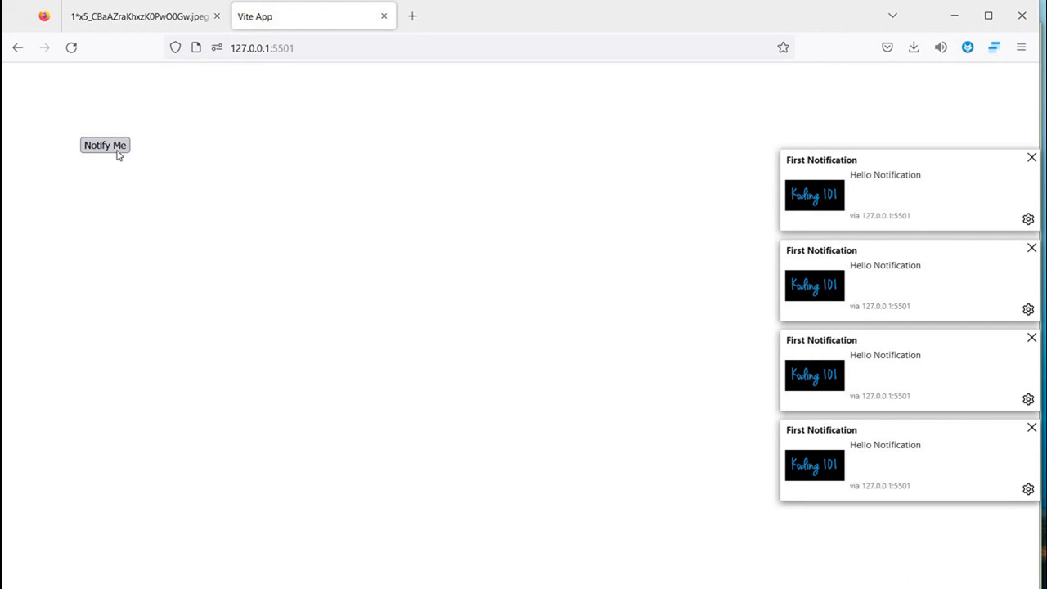
mouse_move(616, 574)
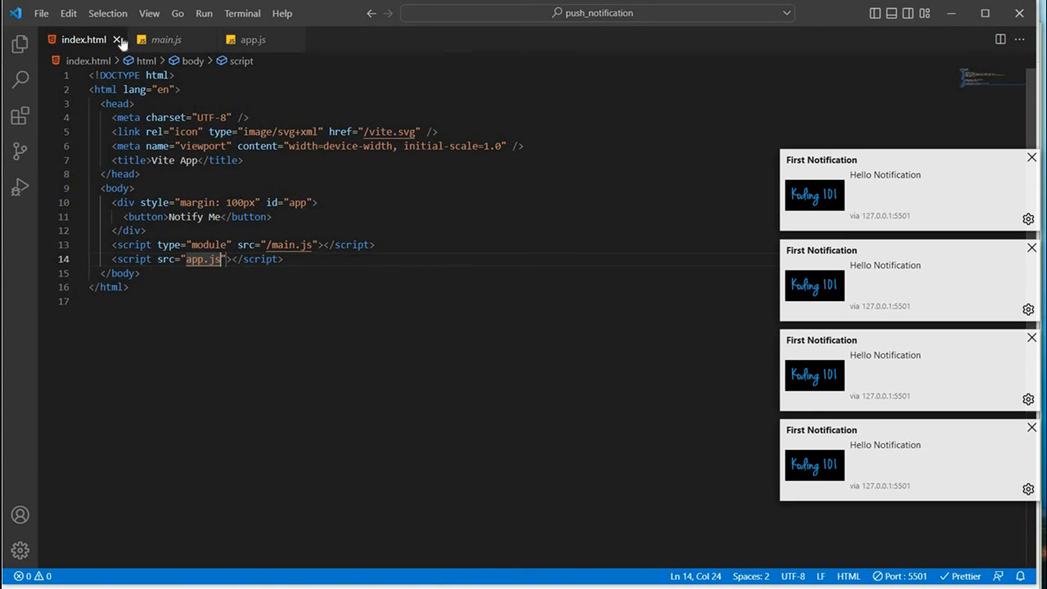
Step: Switch to app.js and begin typing a tag option in the Notification options
left_click(20, 44)
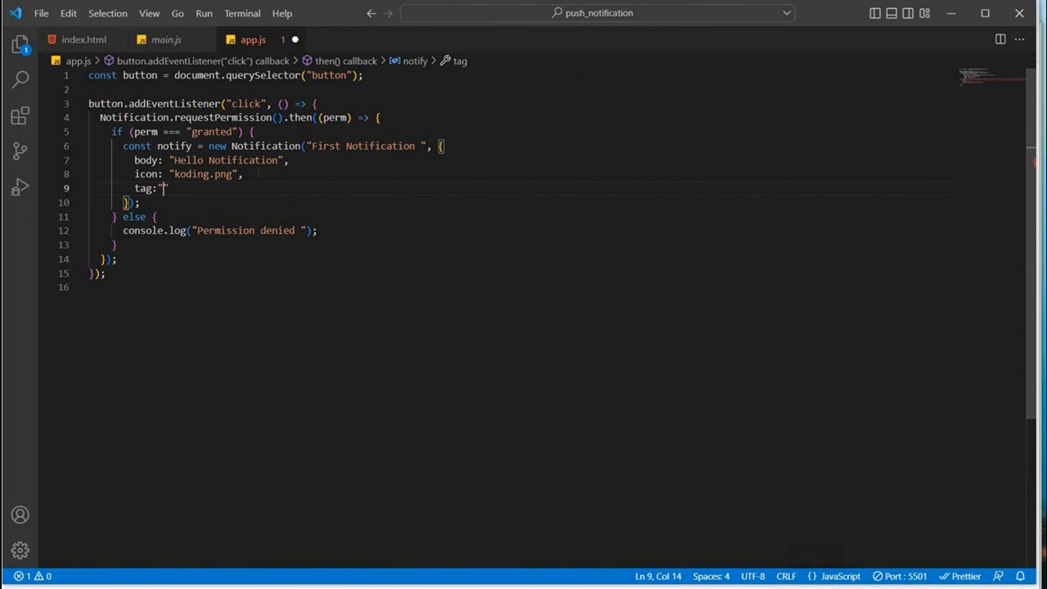
type("H")
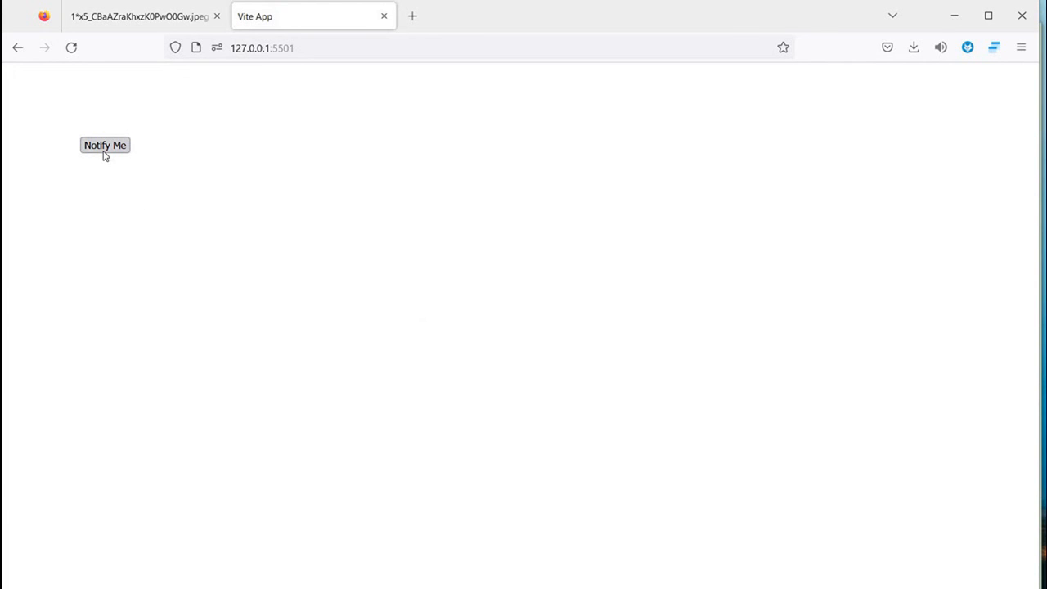
Step: Trigger a single tagged First Notification from the Notify Me button
left_click(105, 145)
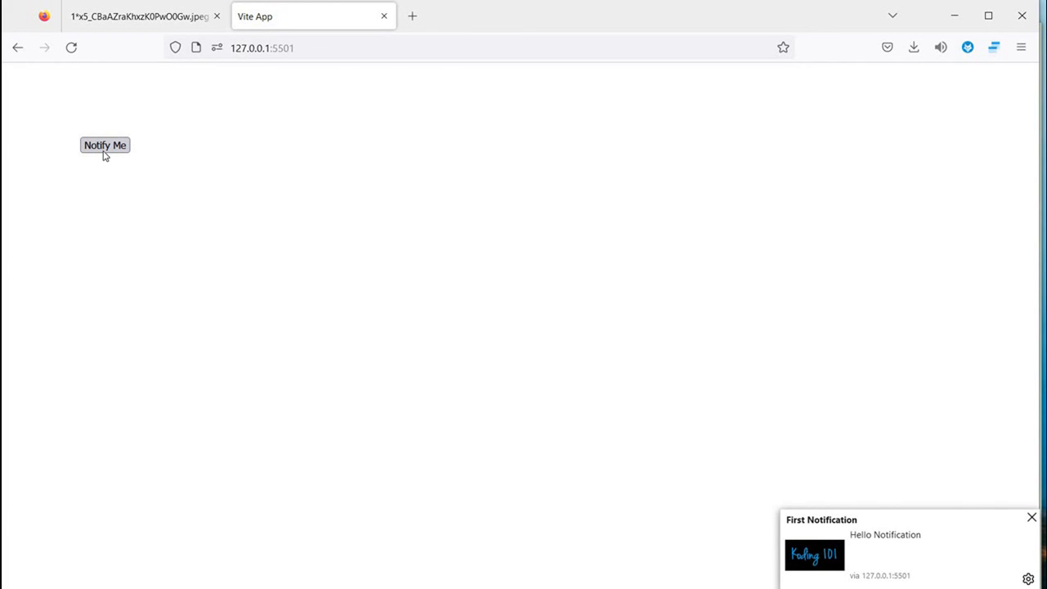
mouse_move(622, 538)
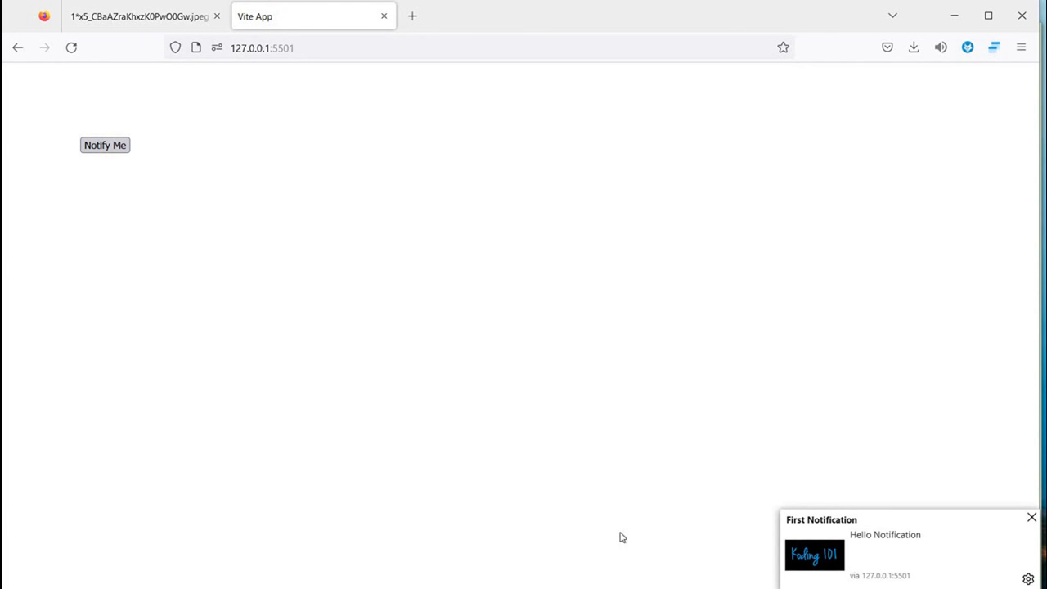